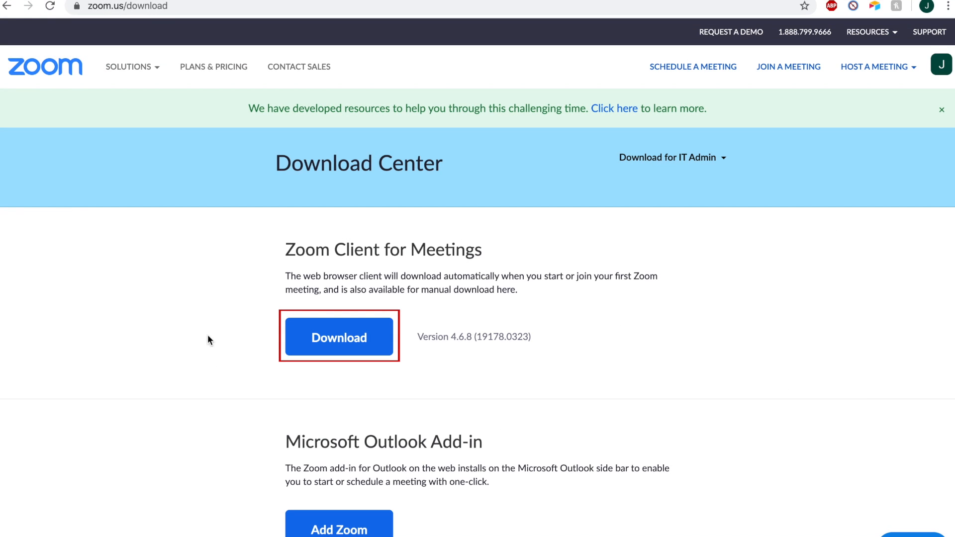
mouse_move(299, 354)
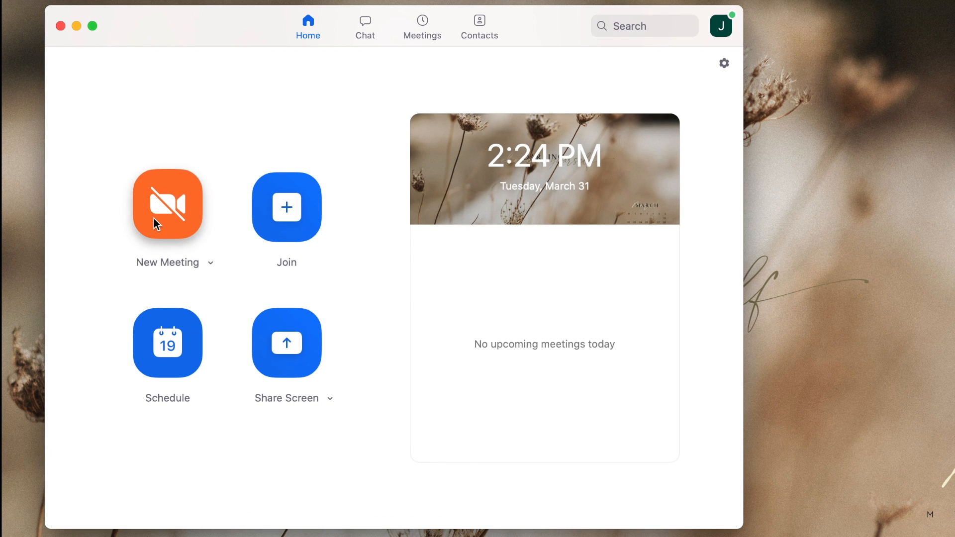
mouse_move(247, 265)
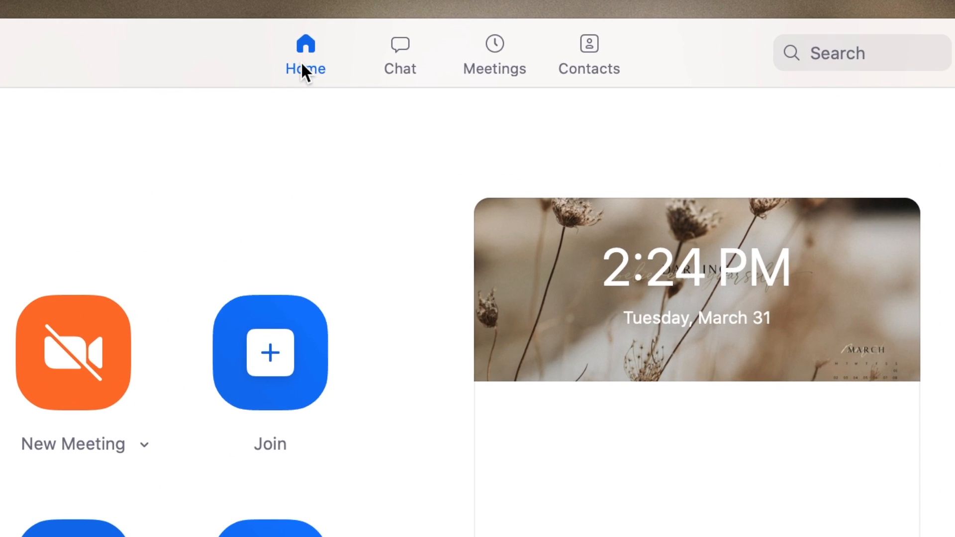
Look over the Chat, Meetings and Contacts areas.
click(400, 54)
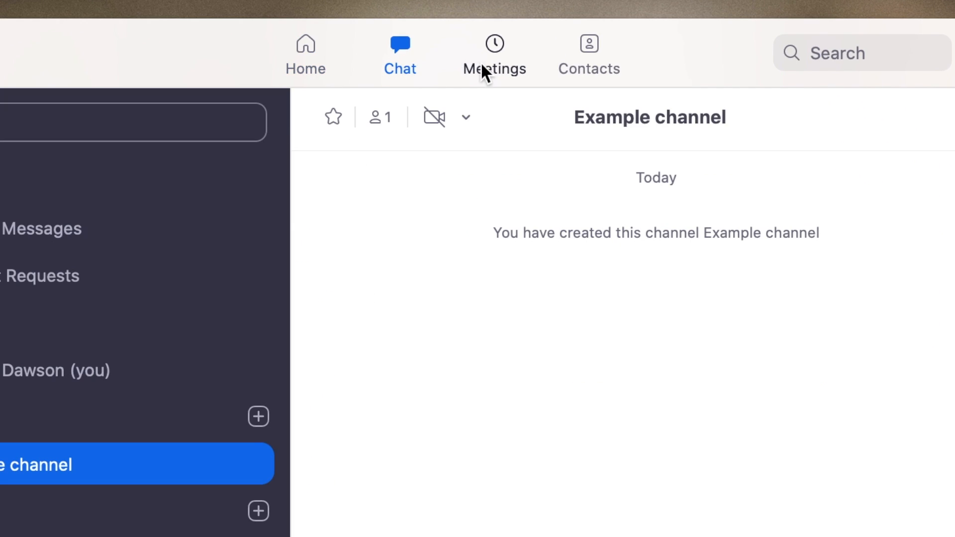
click(494, 54)
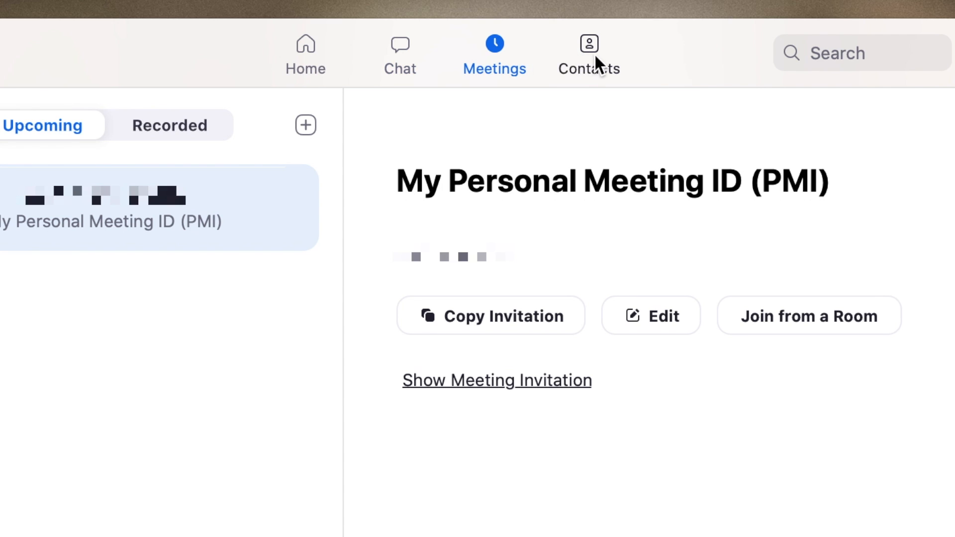
click(586, 52)
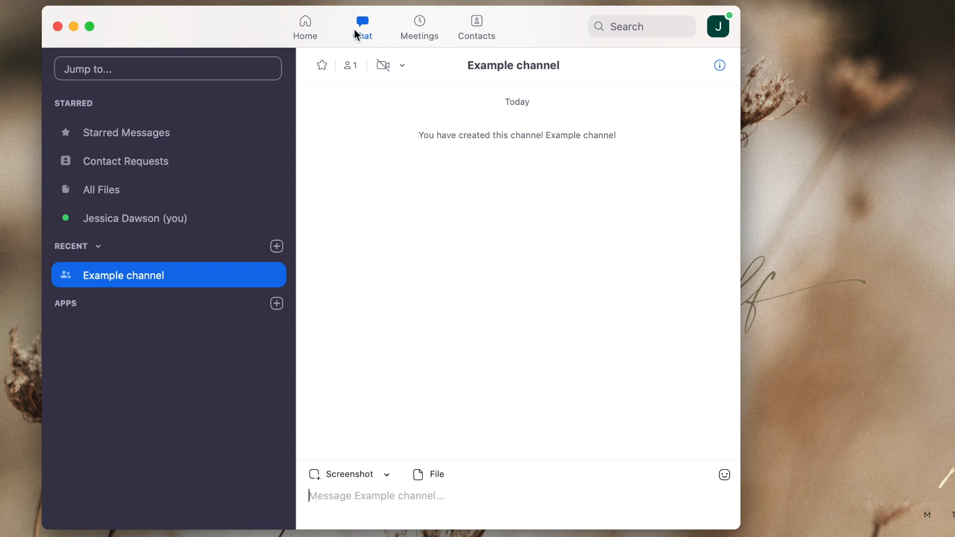
mouse_move(331, 60)
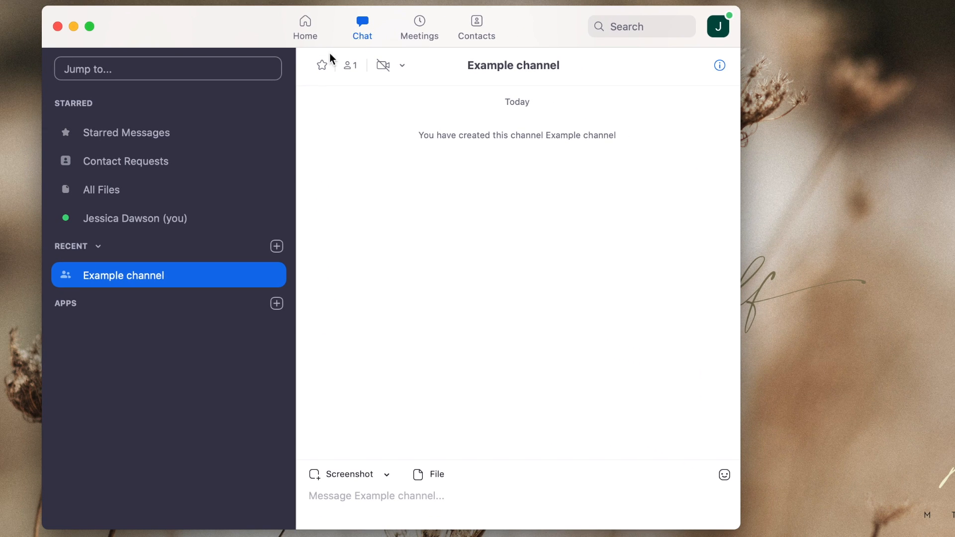
Post "Hey, what's up?" in your own personal chat space.
click(135, 218)
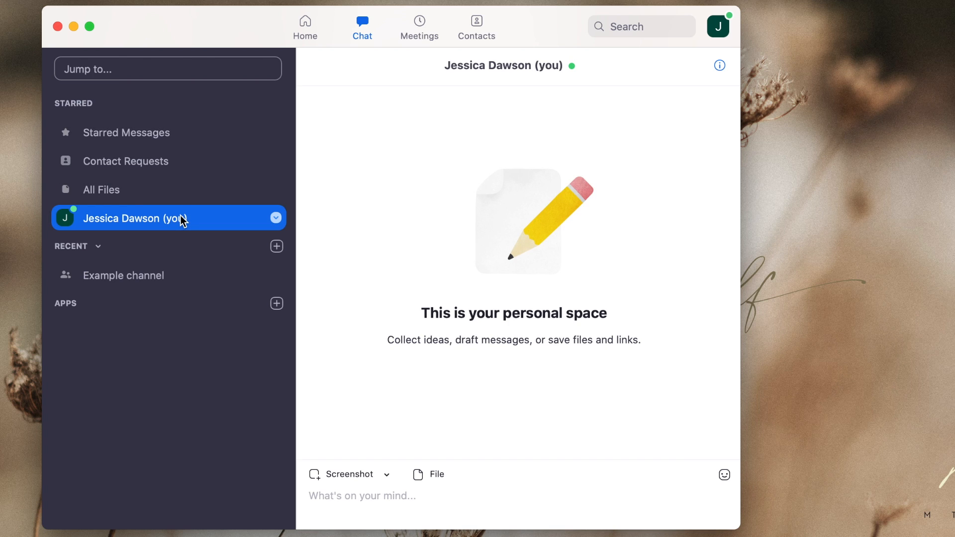
text(H)
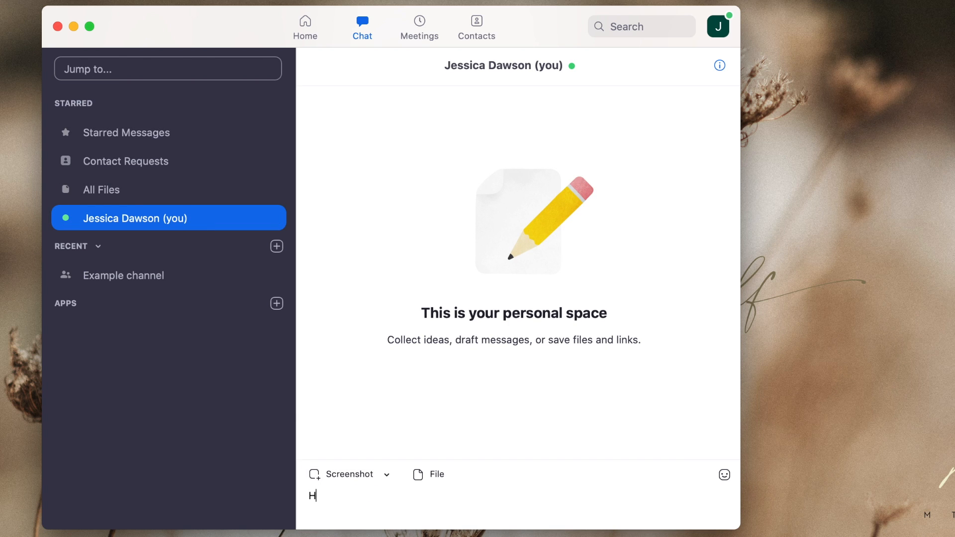
text(ey, what's u)
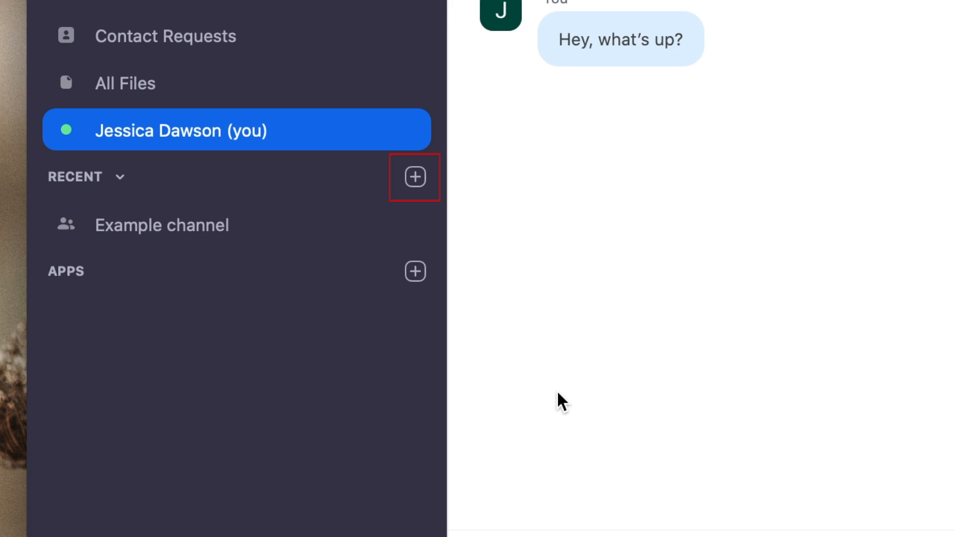
mouse_move(415, 177)
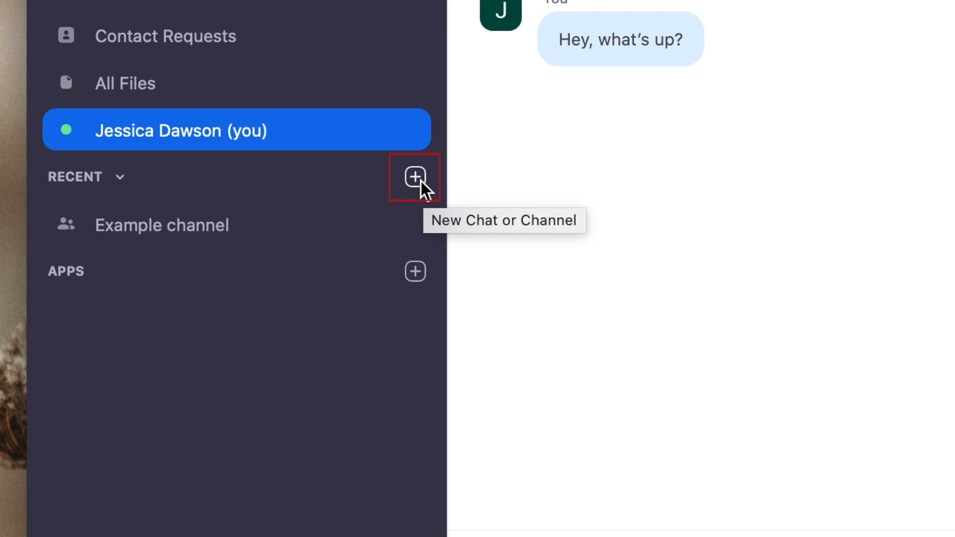
Create a private channel named 'Example' and post a Hey message in it.
click(415, 177)
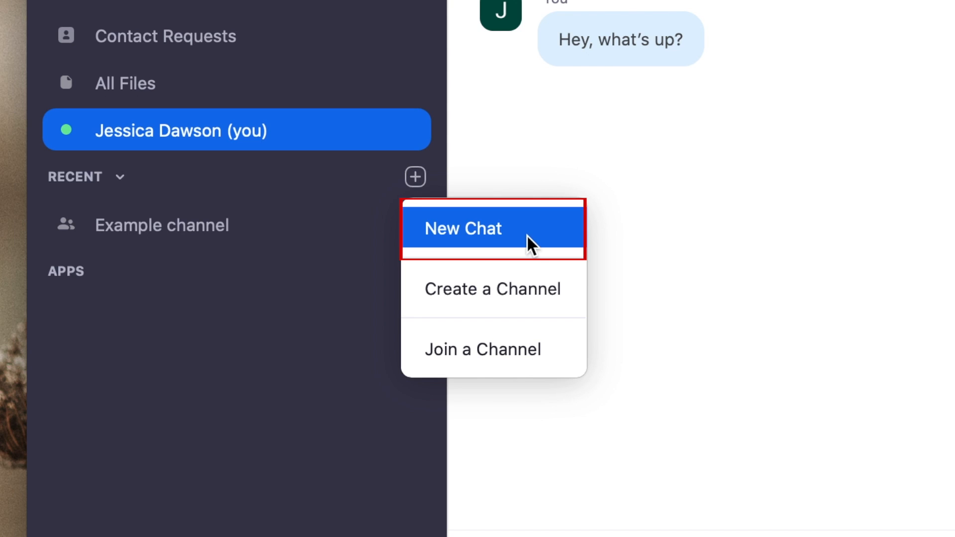
mouse_move(551, 305)
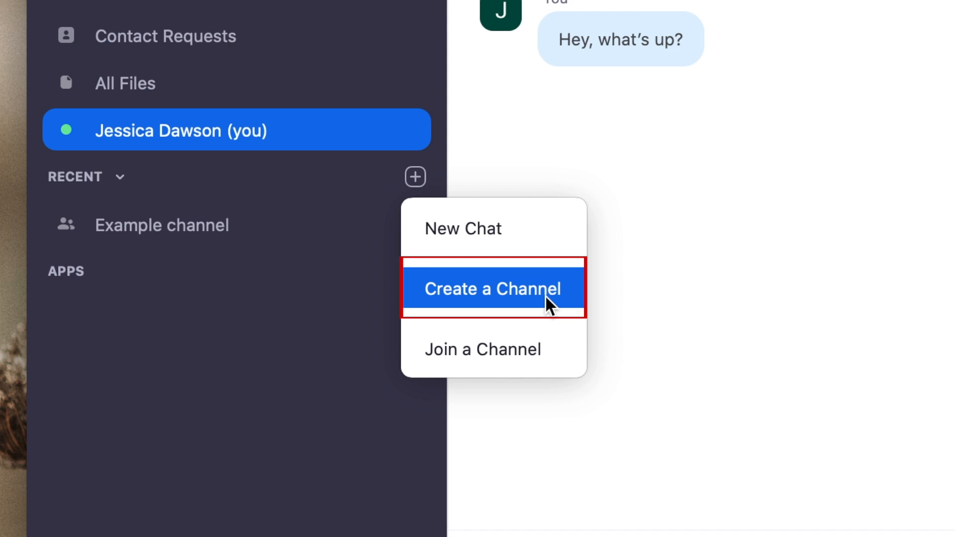
click(491, 288)
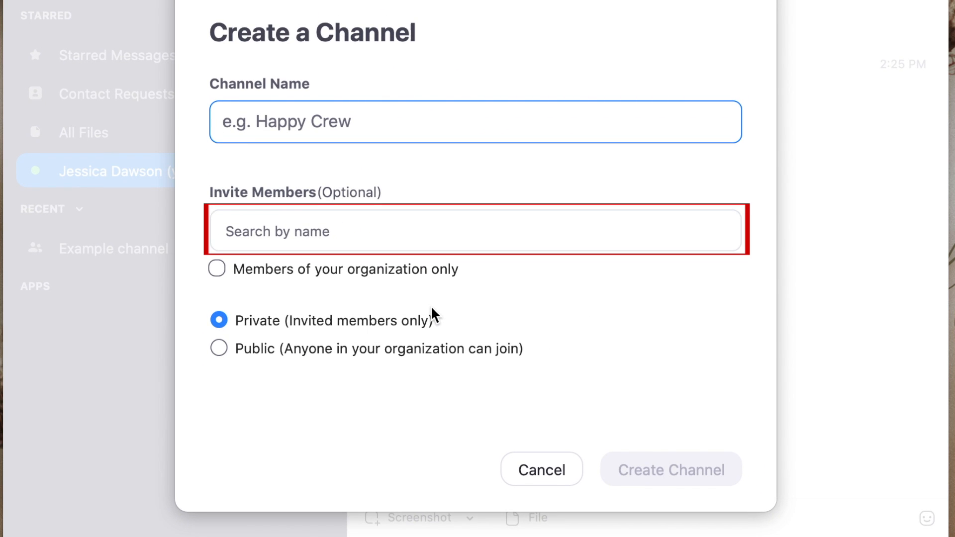
click(475, 231)
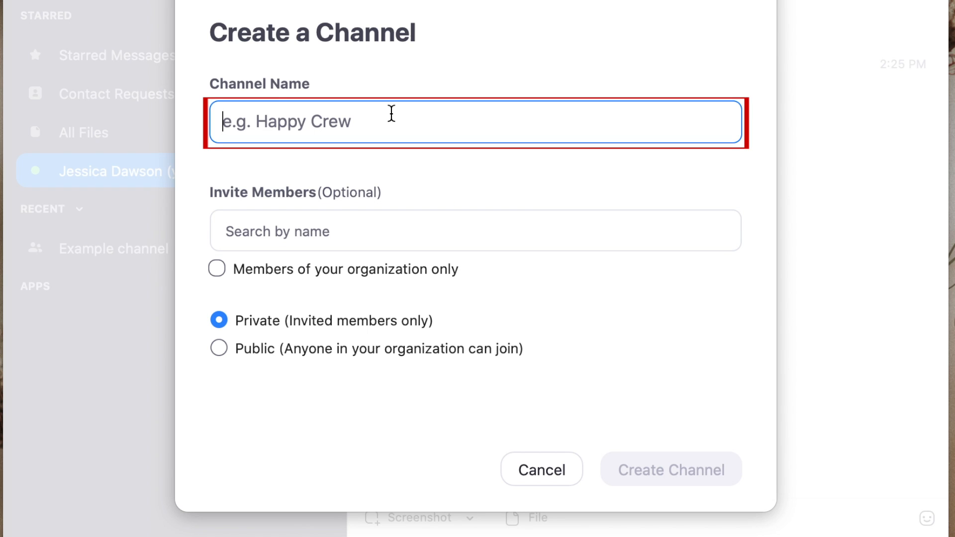
text(Example)
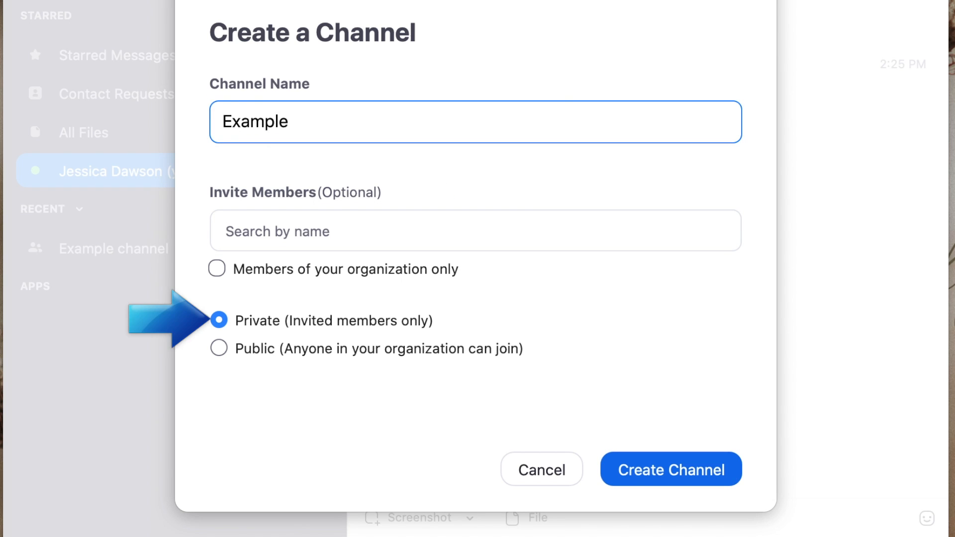
mouse_move(392, 115)
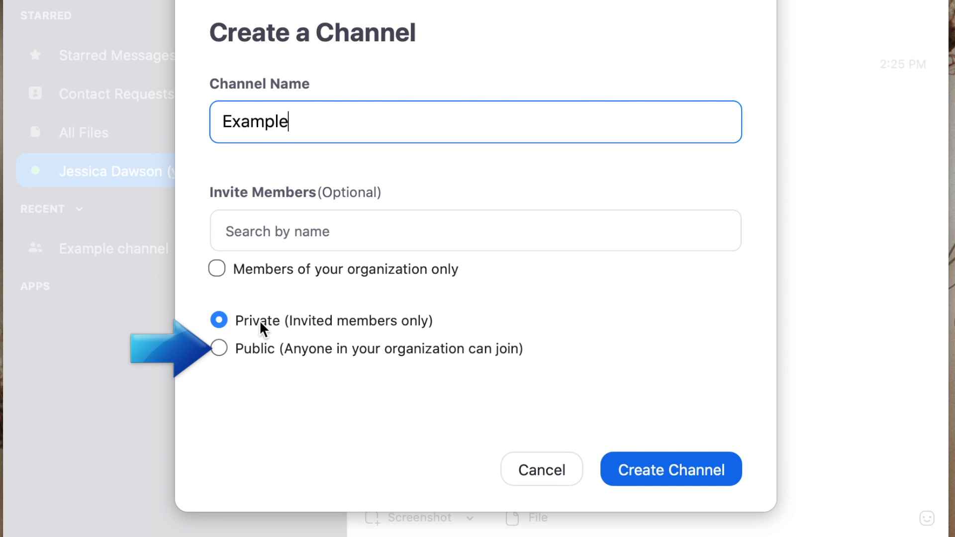
click(218, 349)
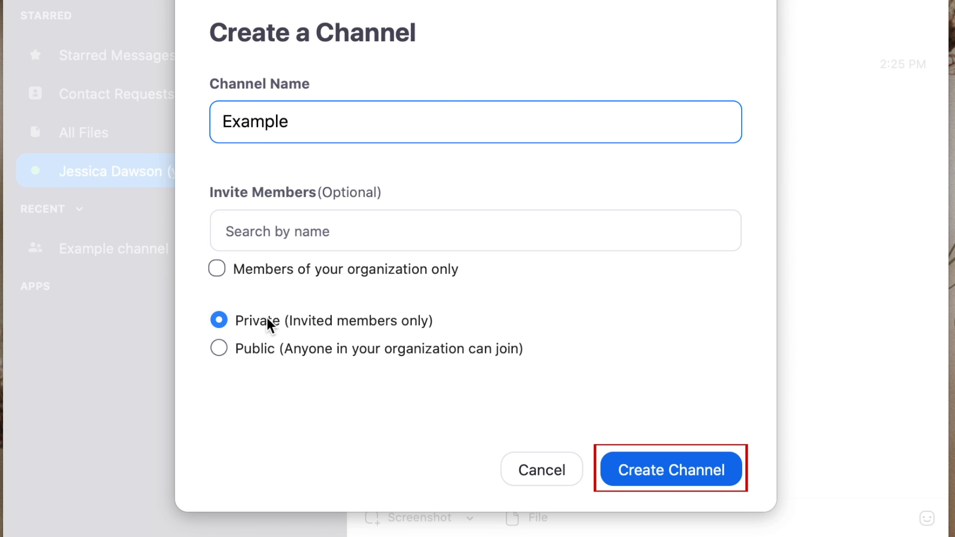
click(670, 469)
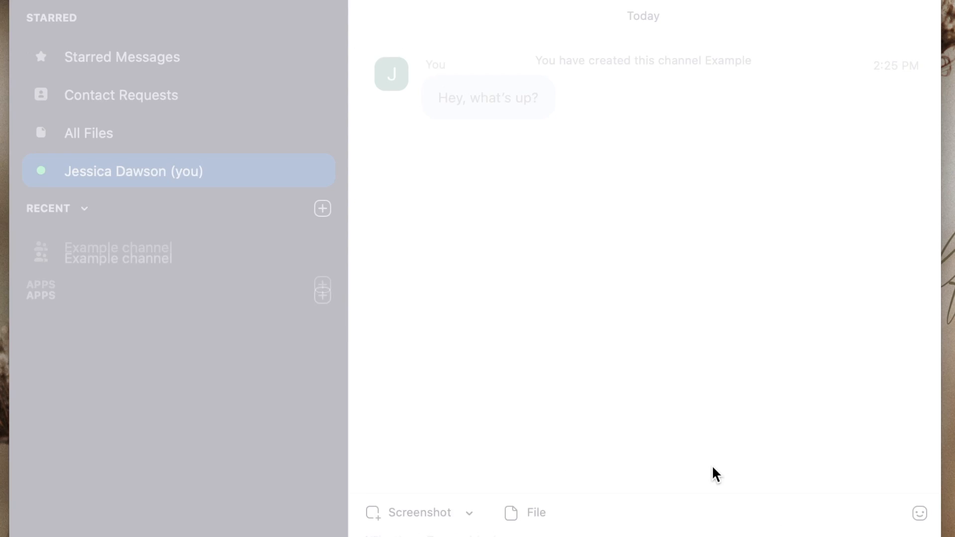
click(114, 220)
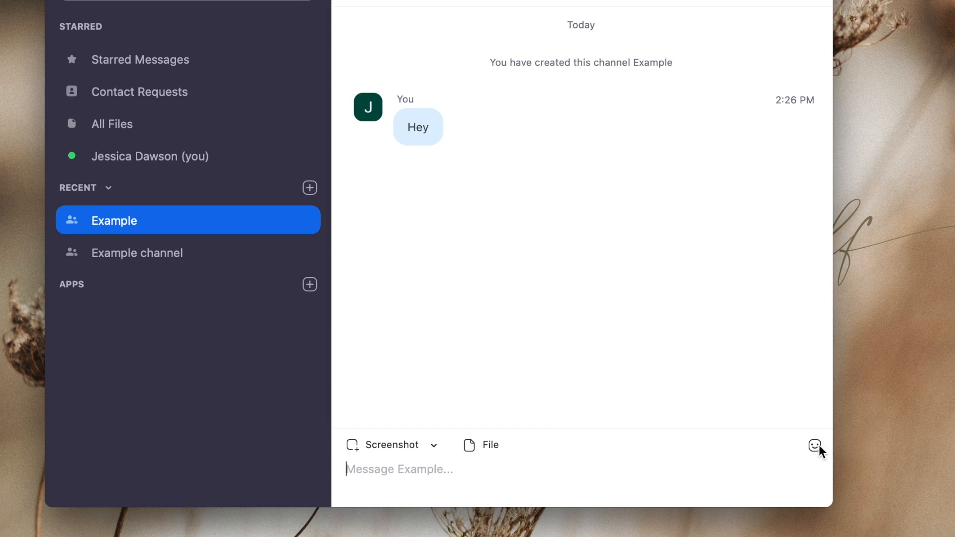
click(488, 444)
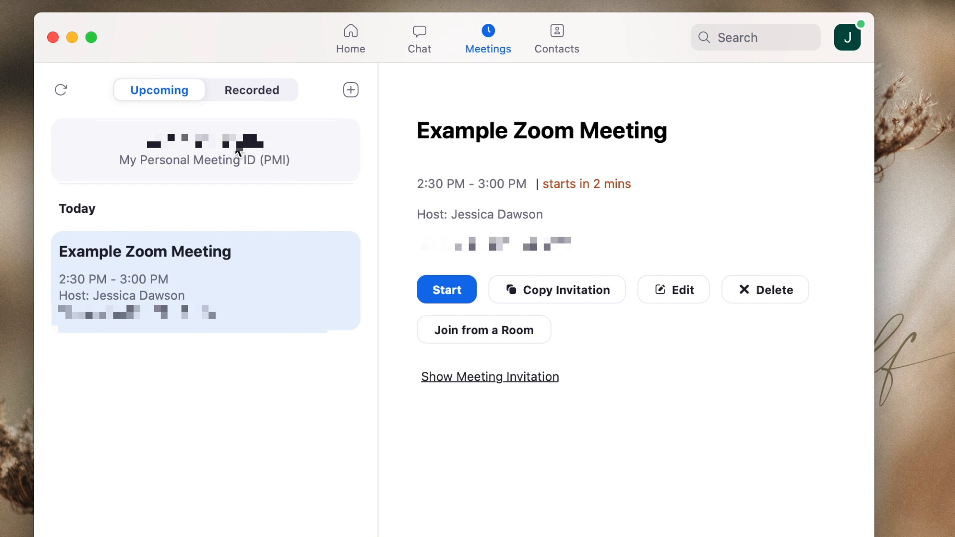
Show the personal meeting ID details and copy its invitation.
click(205, 150)
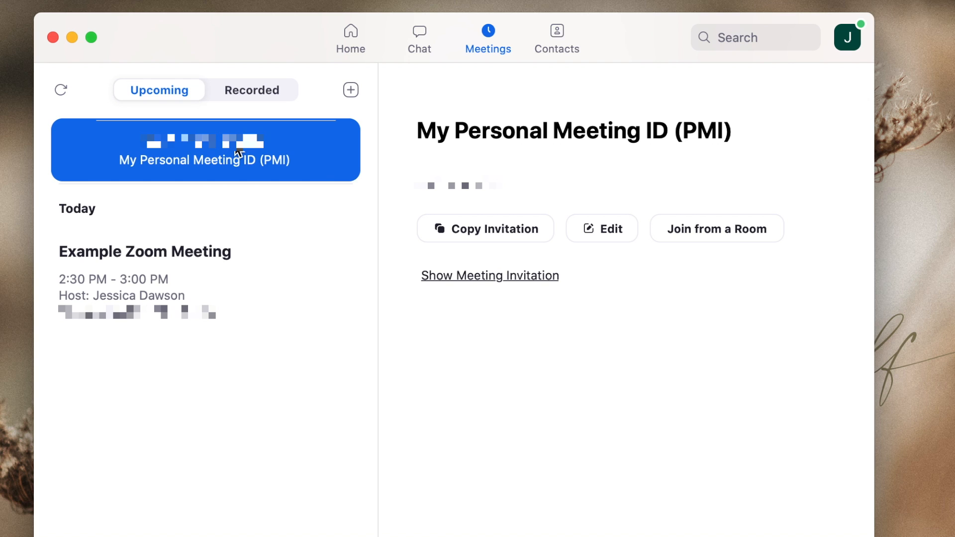
click(485, 228)
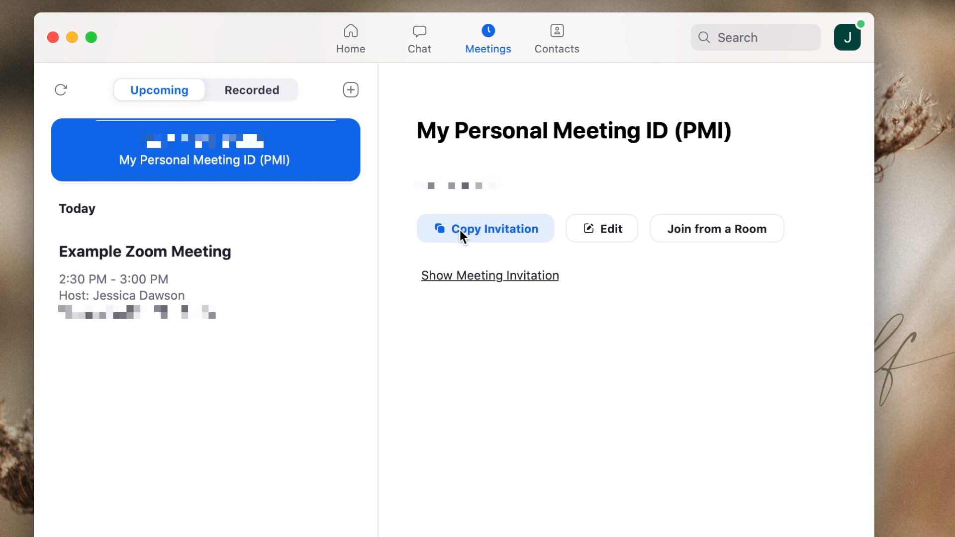
click(556, 38)
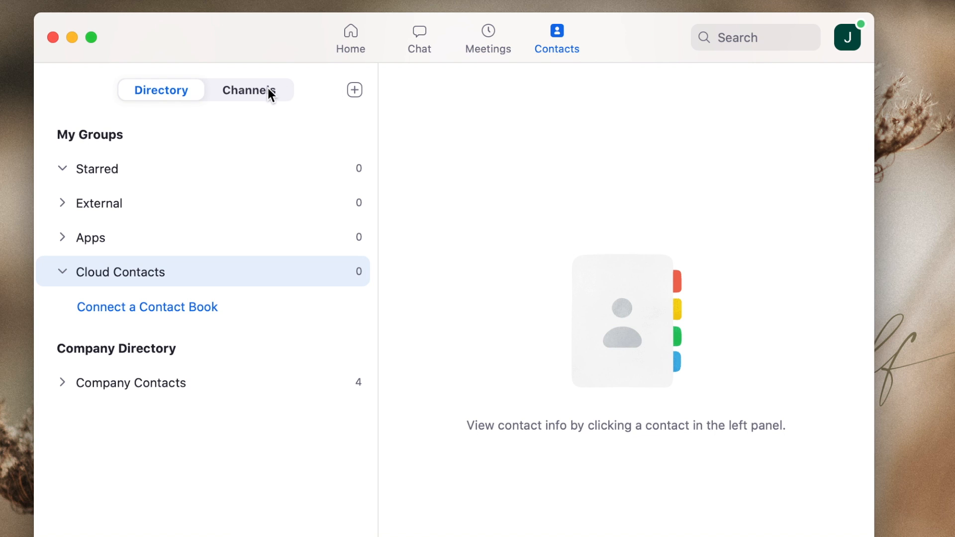
View the channel list, then expand Company Contacts in the directory.
click(248, 90)
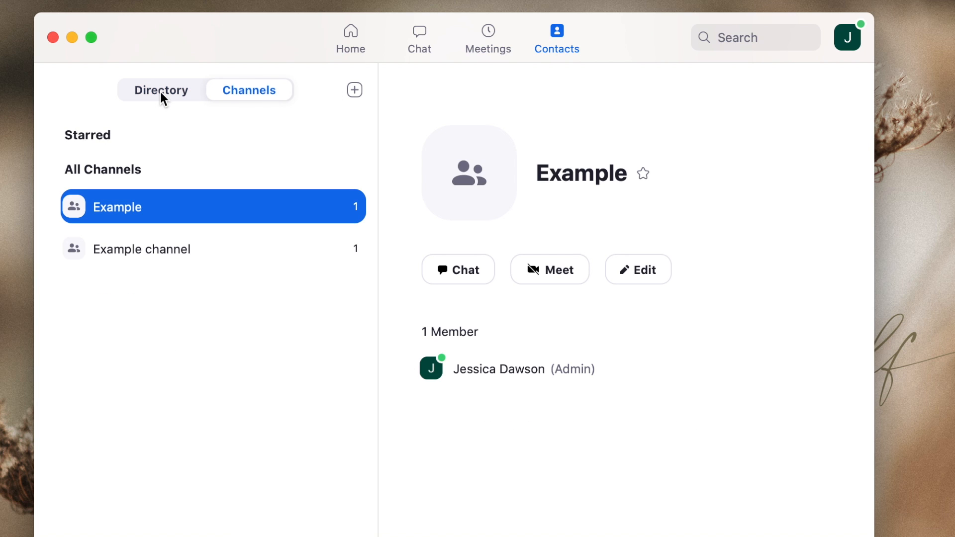
click(161, 90)
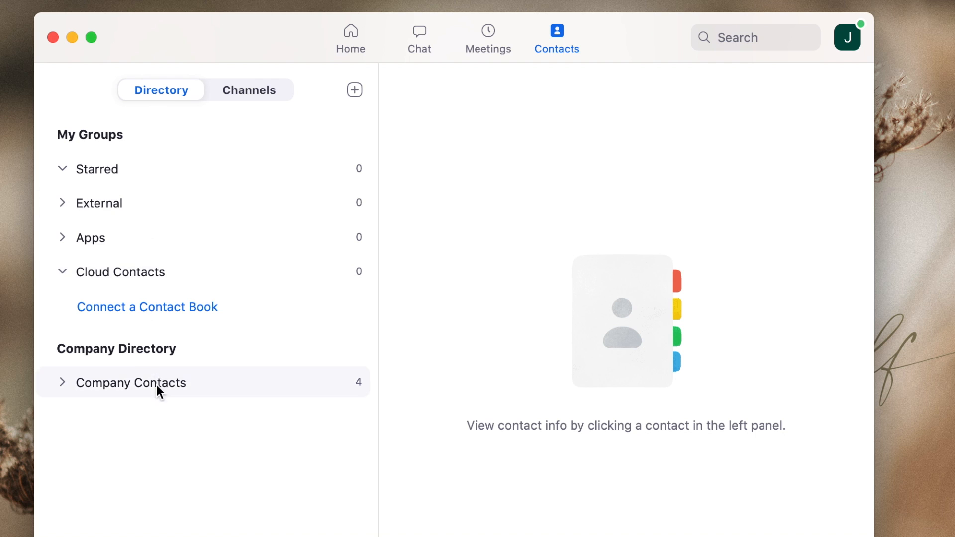
click(130, 383)
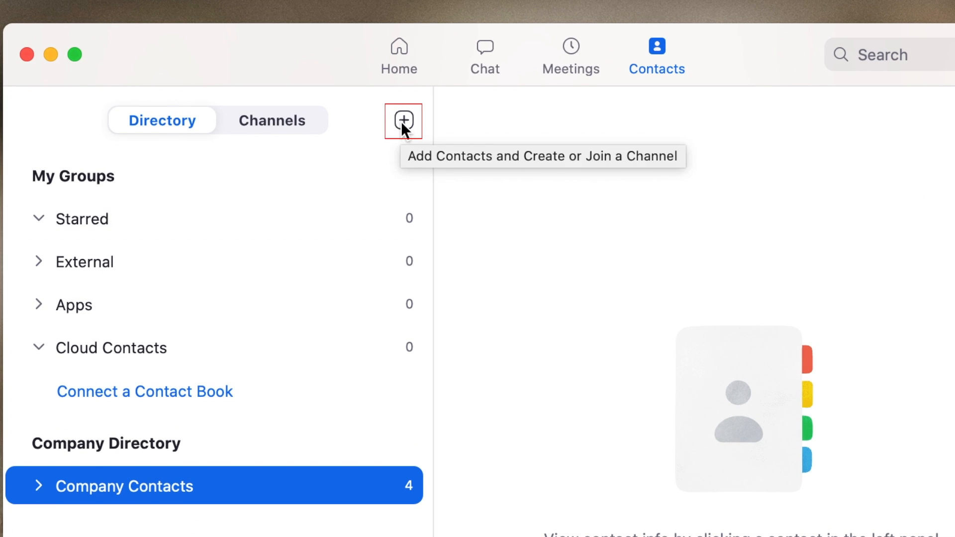
Add a new contact by email address and send the request.
click(402, 120)
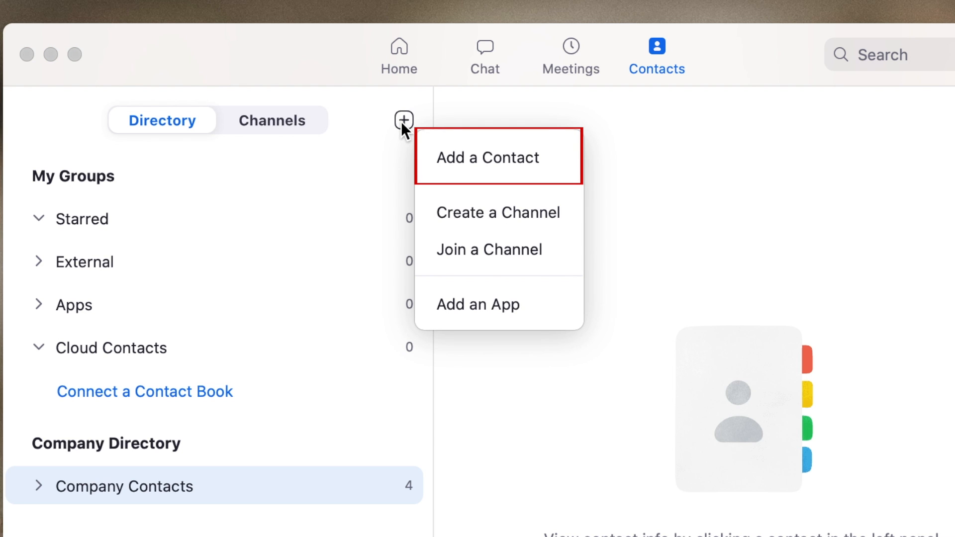
click(487, 158)
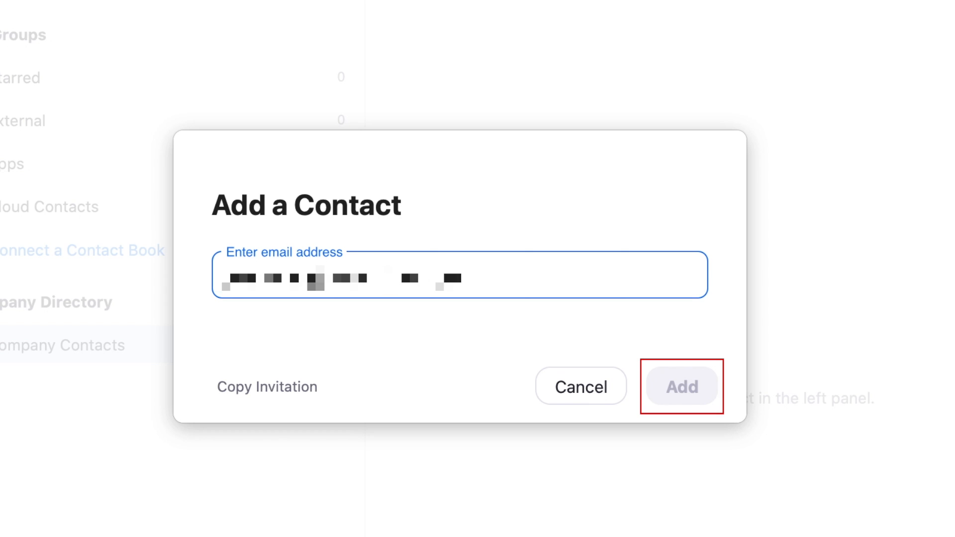
click(681, 386)
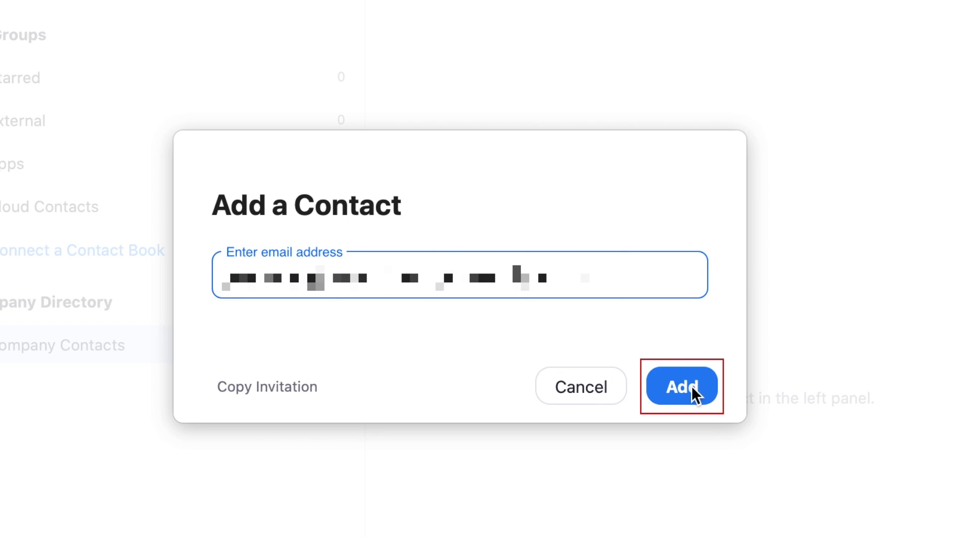
click(681, 385)
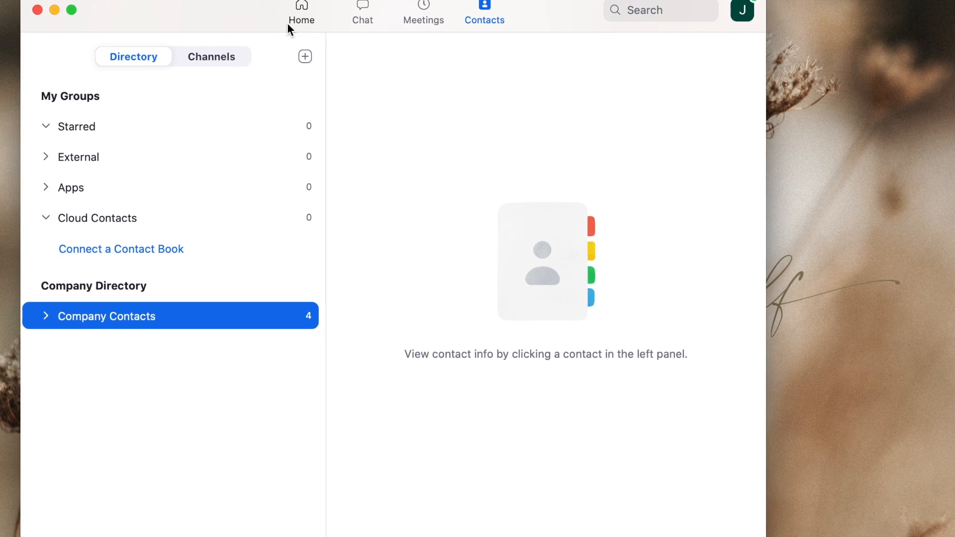
Review the Audio settings, then view My Profile on the Zoom website.
click(300, 12)
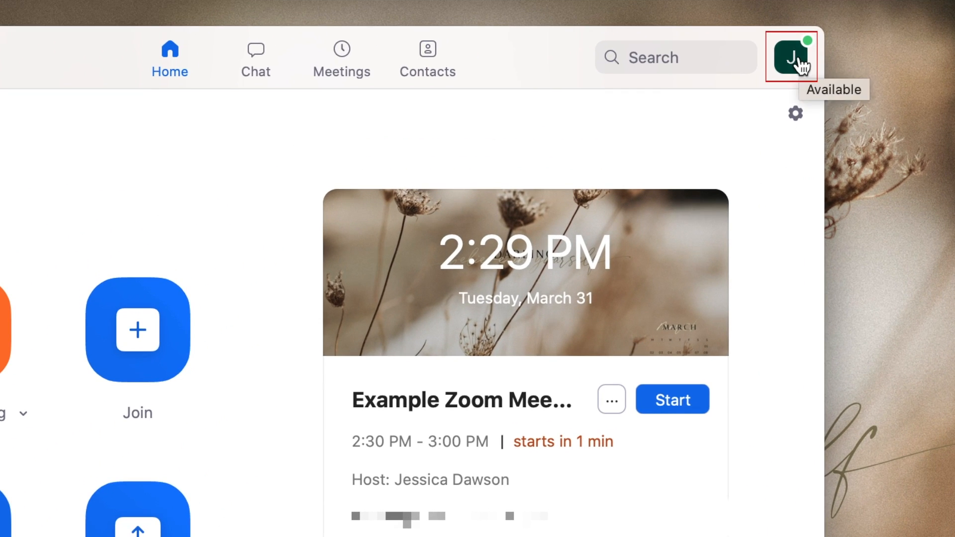
click(791, 57)
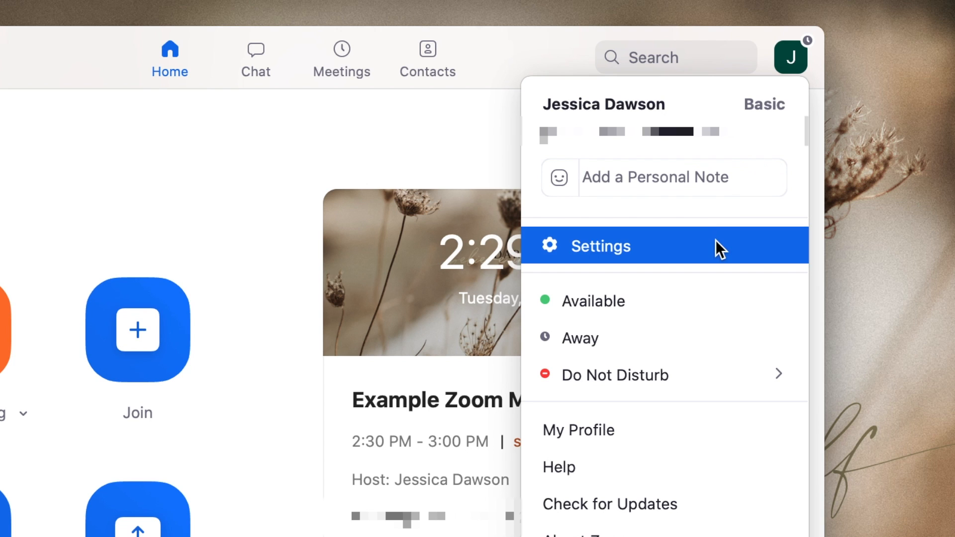
click(600, 245)
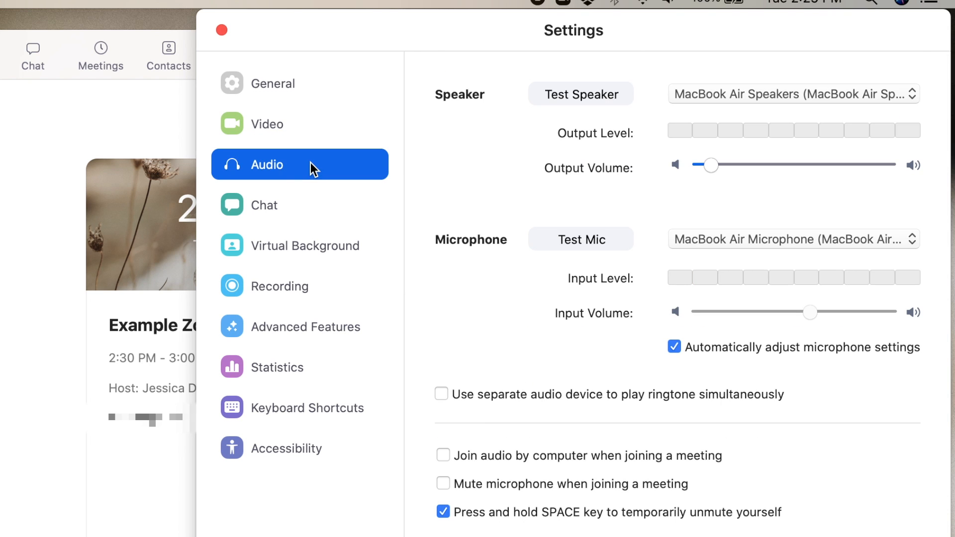
click(220, 30)
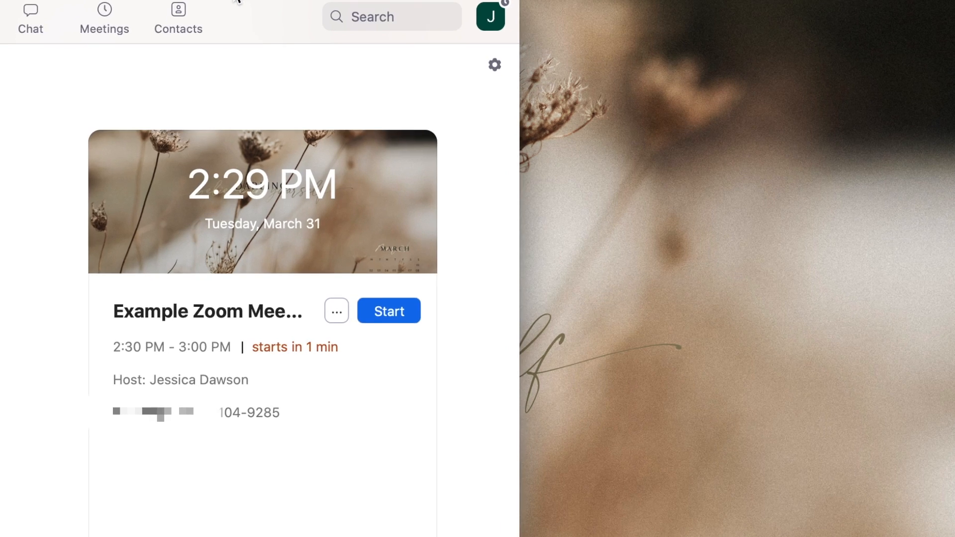
click(491, 16)
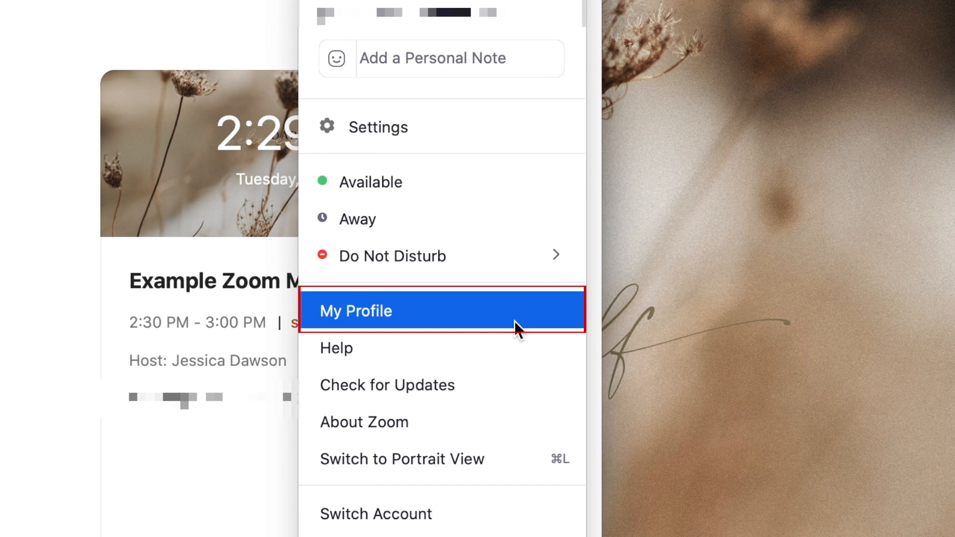
click(356, 311)
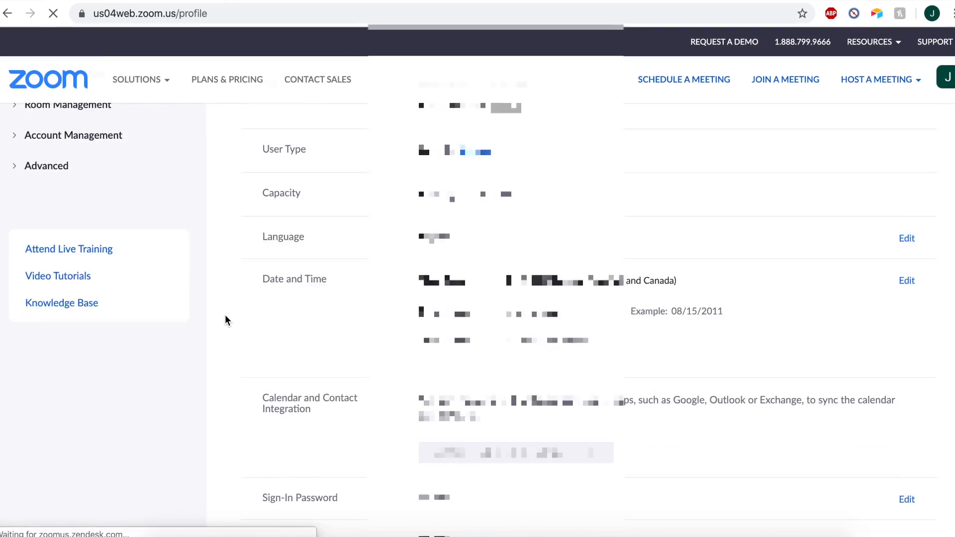
scroll(down, 3)
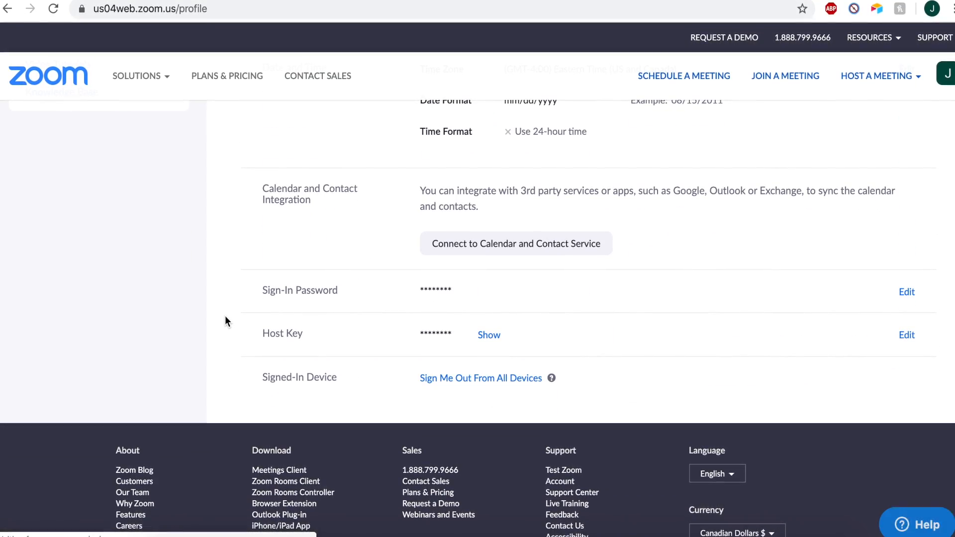
scroll(down, 3)
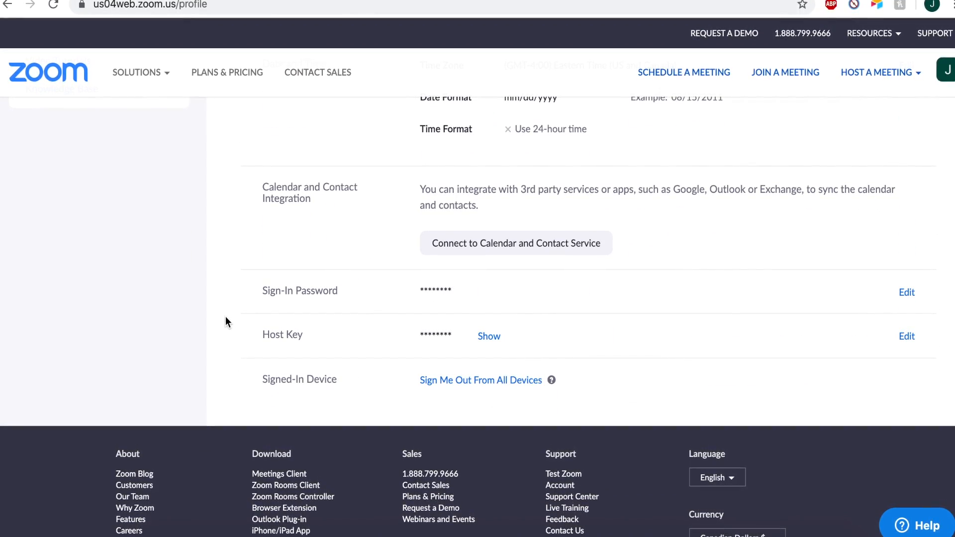
scroll(up, 3)
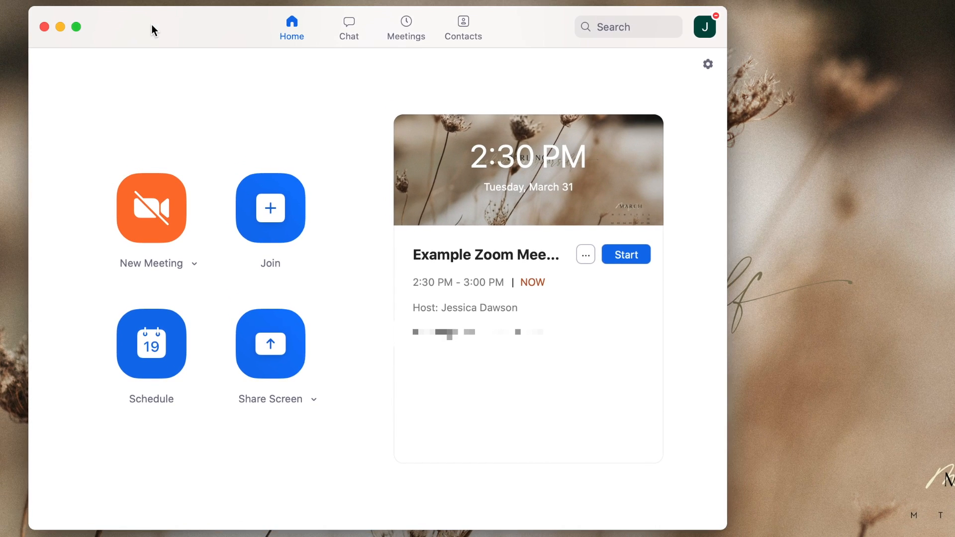
mouse_move(288, 118)
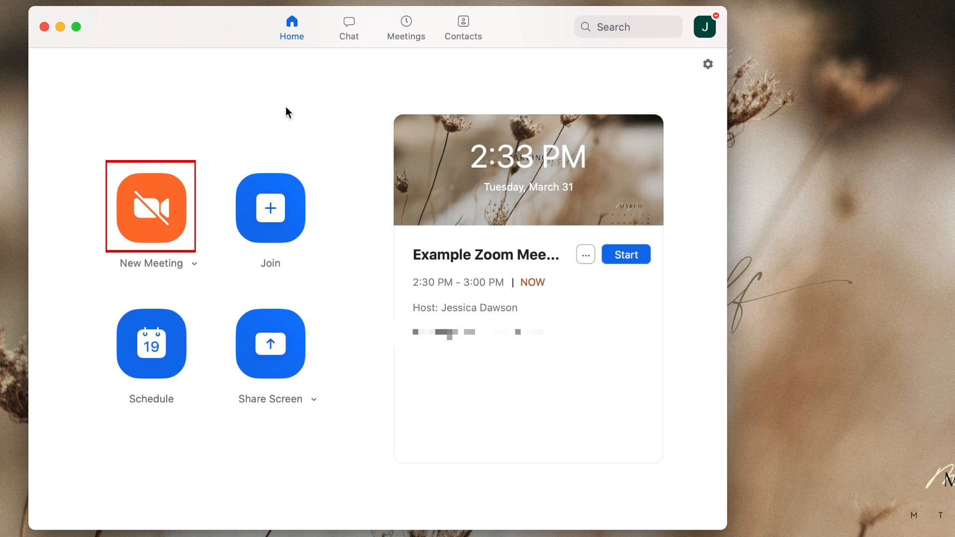
mouse_move(173, 198)
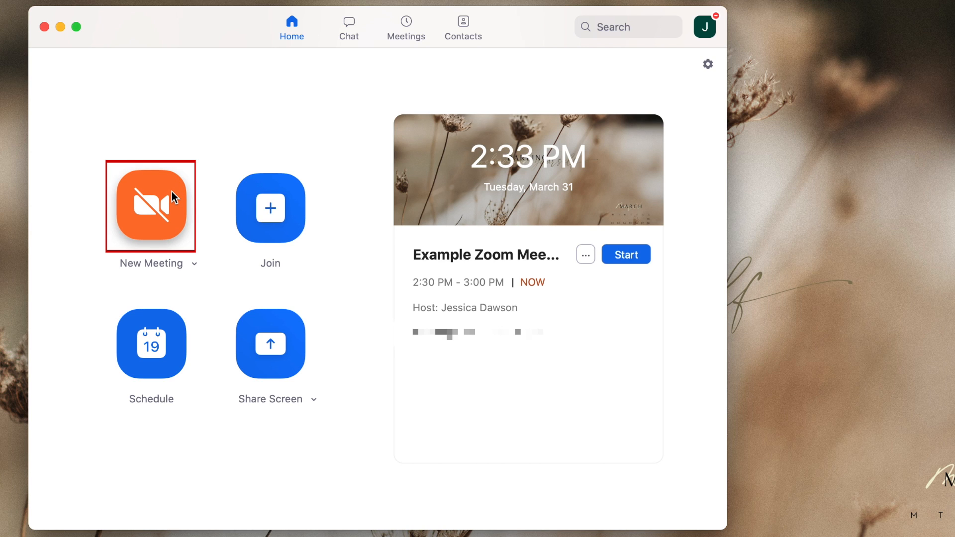
Return to the desktop client Home screen and open the Join a Meeting form.
click(151, 206)
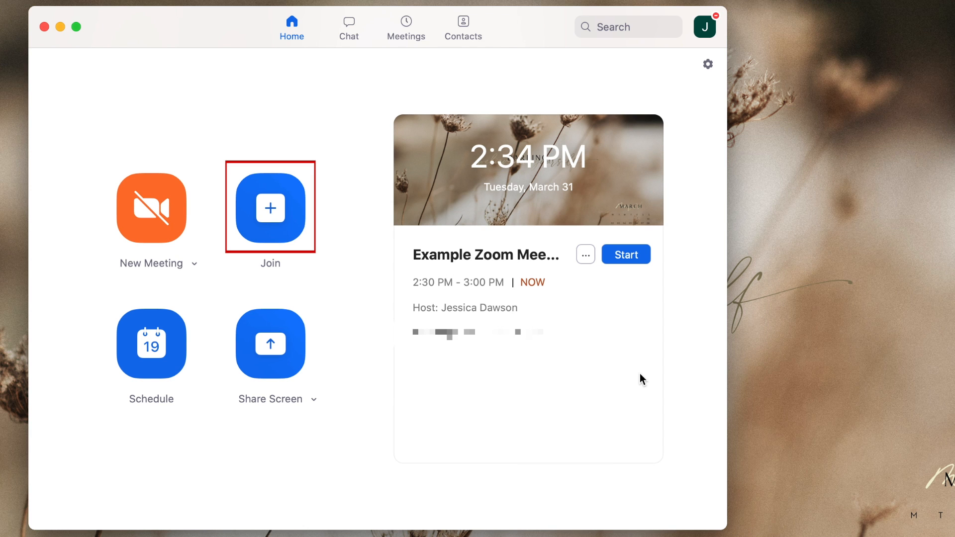
mouse_move(426, 297)
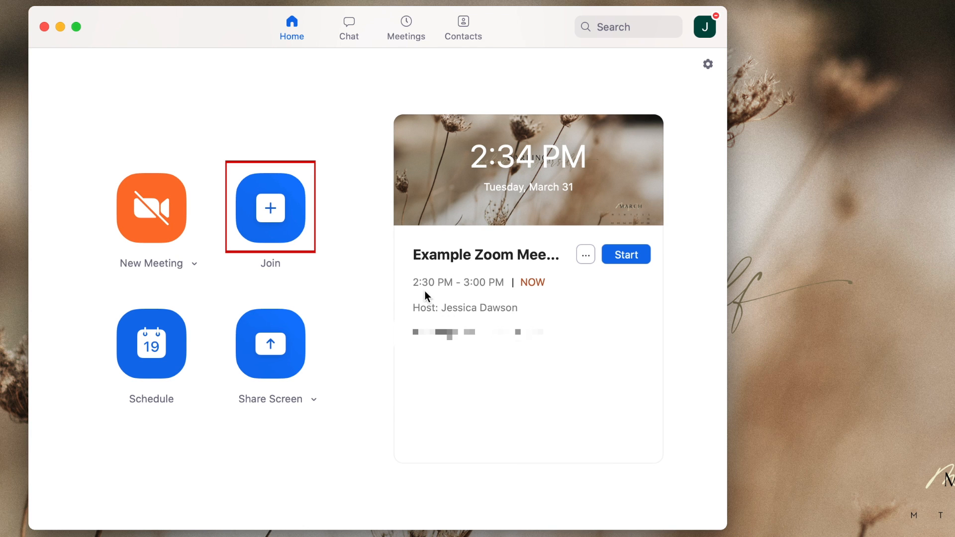
click(270, 208)
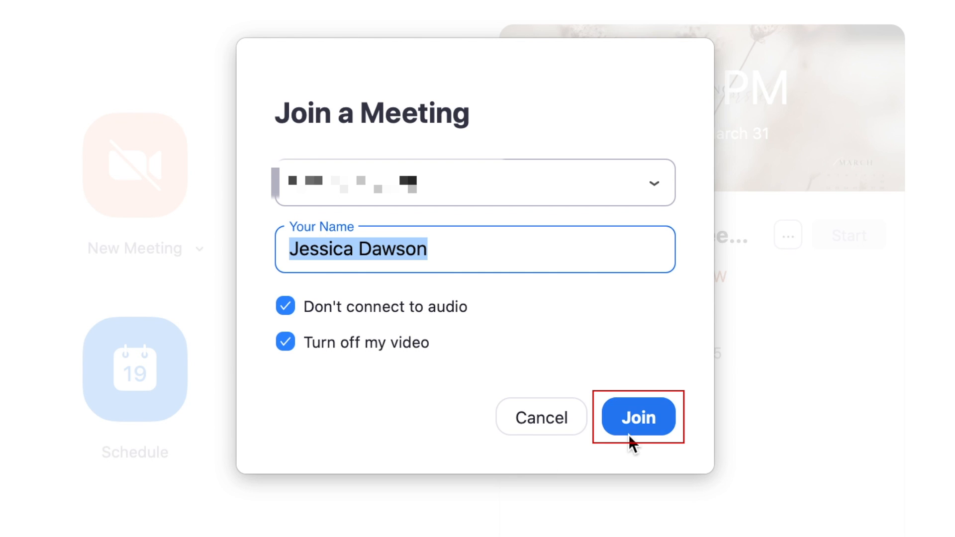
Join with audio disconnected and video off, then view upcoming meetings.
click(638, 417)
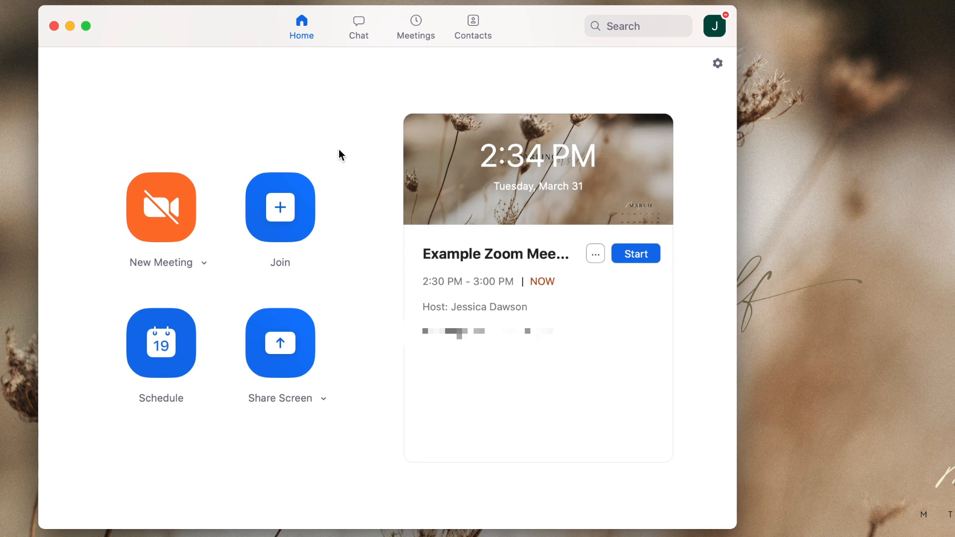
click(416, 23)
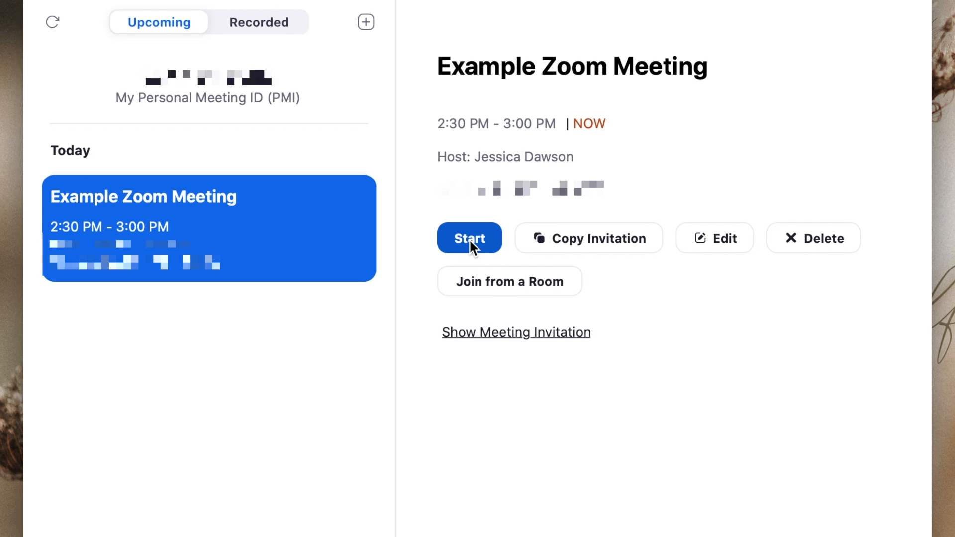
Start the Example Zoom Meeting from the meetings list.
click(469, 238)
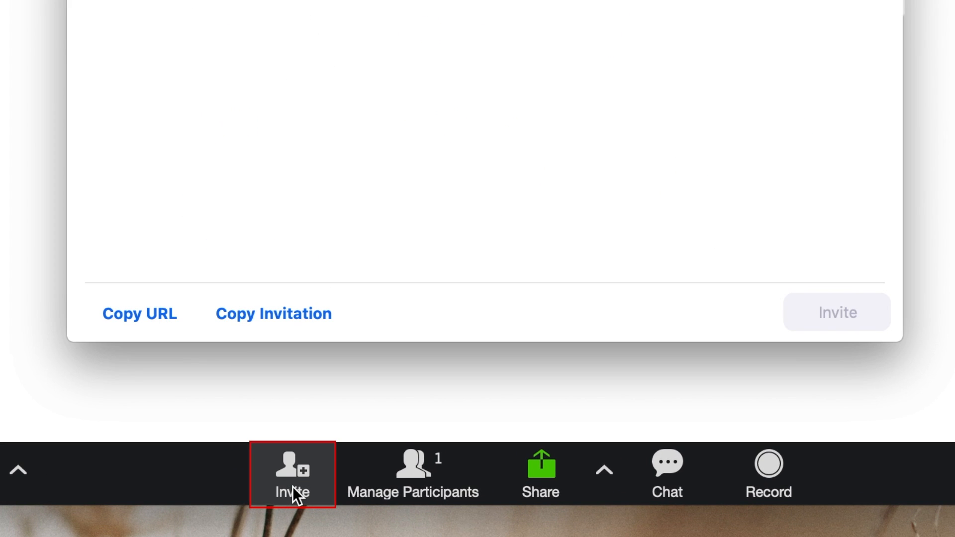
Copy the meeting join link, briefly test mic and camera, ending with video off.
click(292, 474)
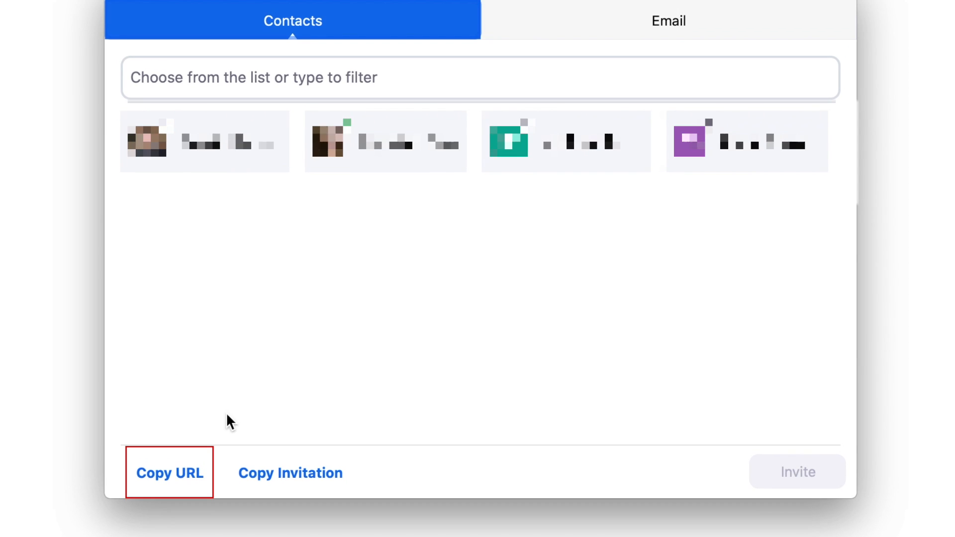
click(169, 473)
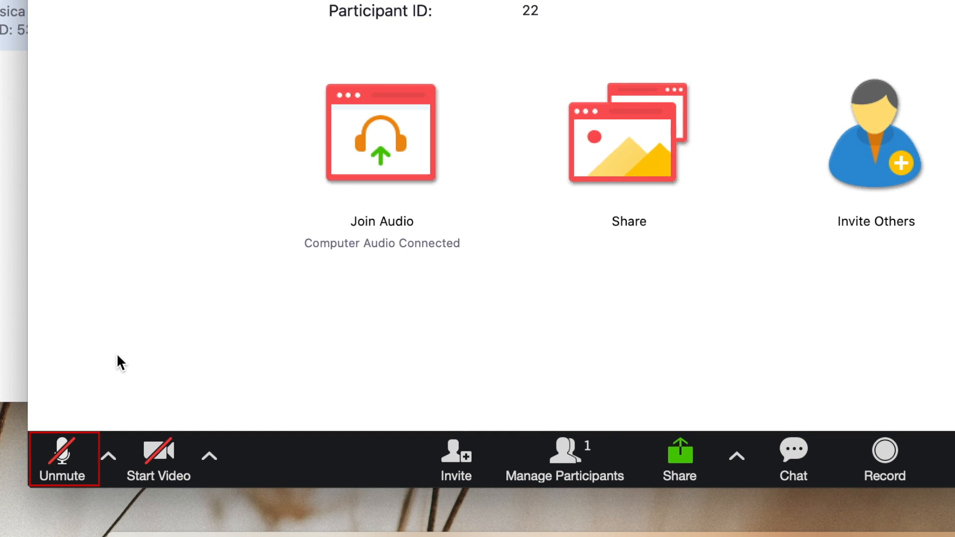
click(62, 458)
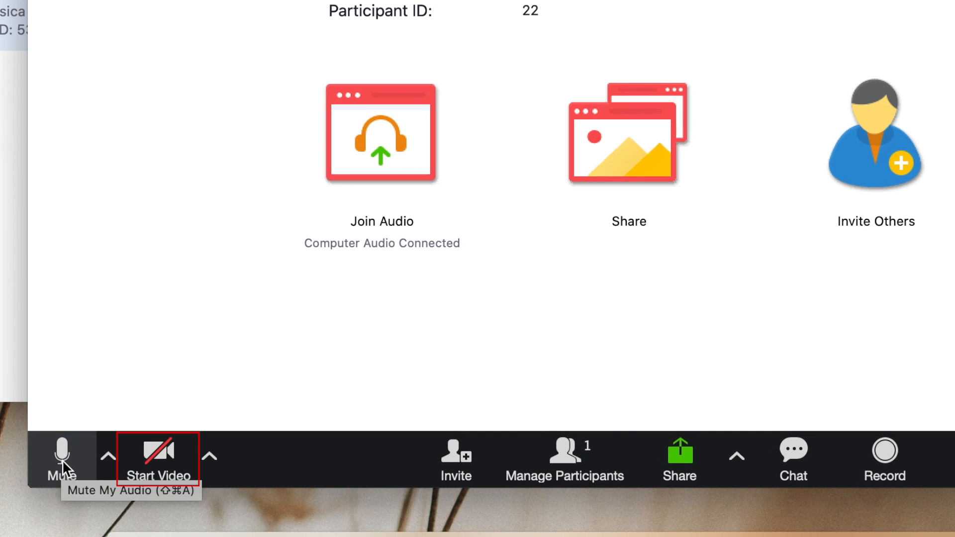
click(61, 460)
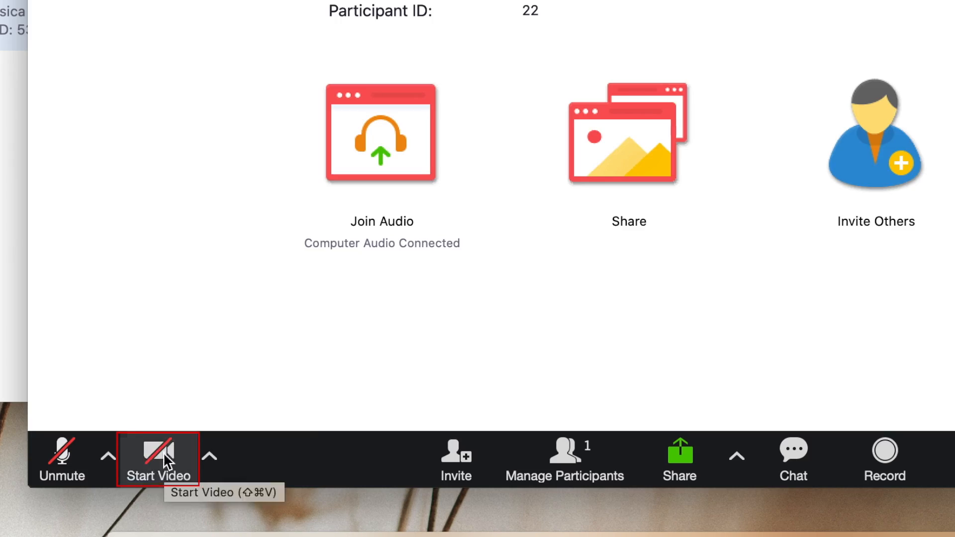
click(158, 458)
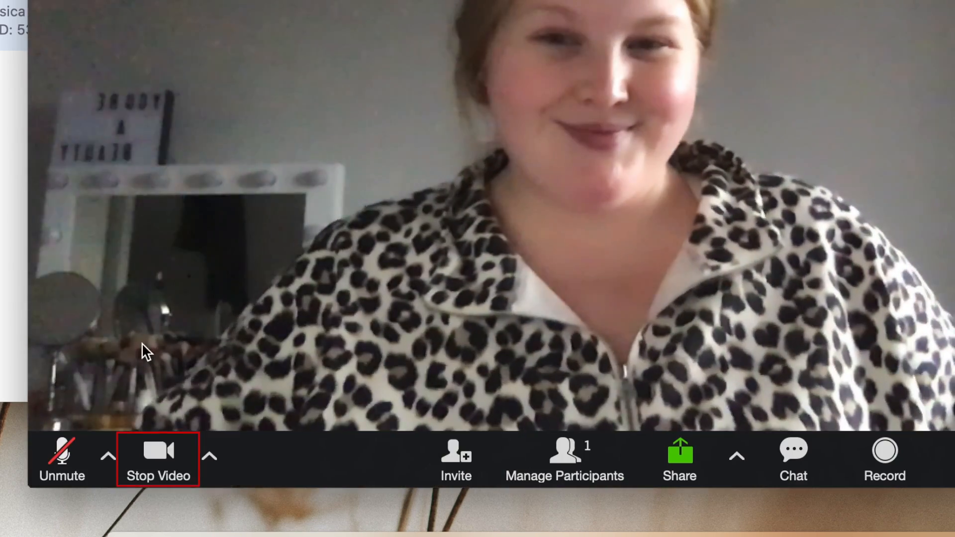
click(157, 457)
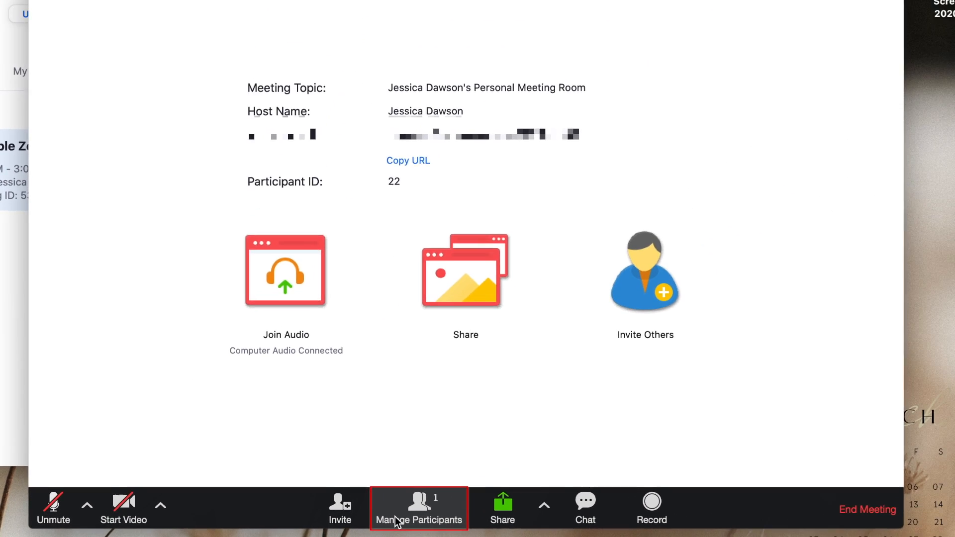
Open participants and meeting chat, and type 'Hey guys!' to everyone.
click(419, 520)
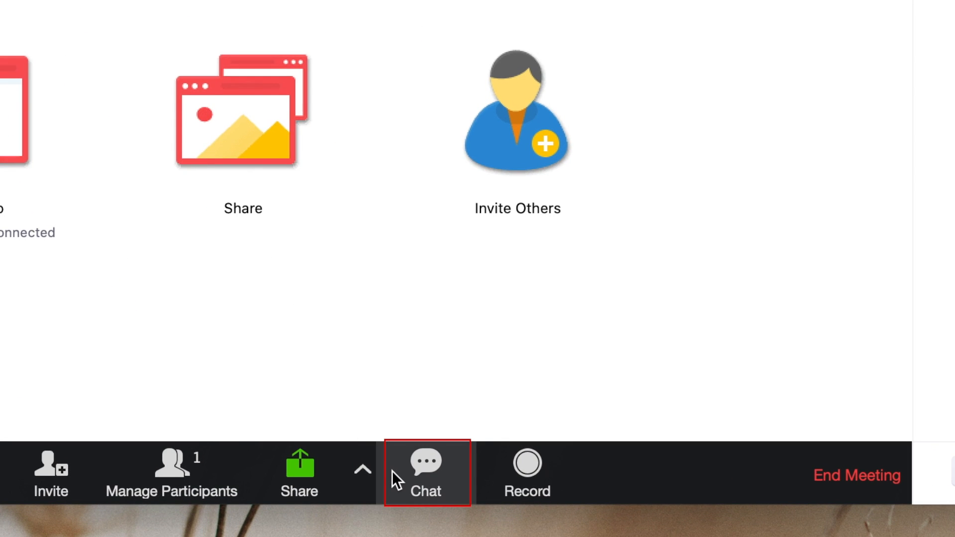
click(426, 472)
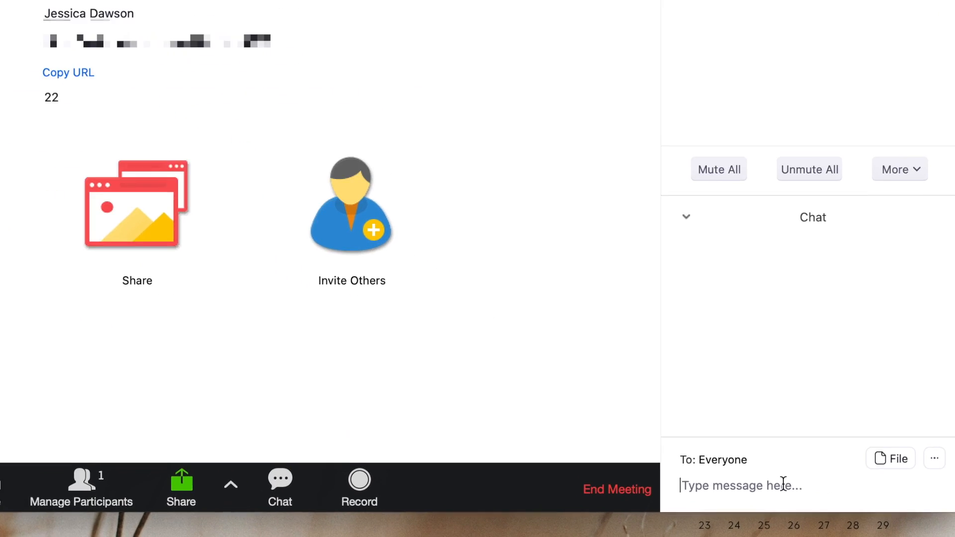
text(H)
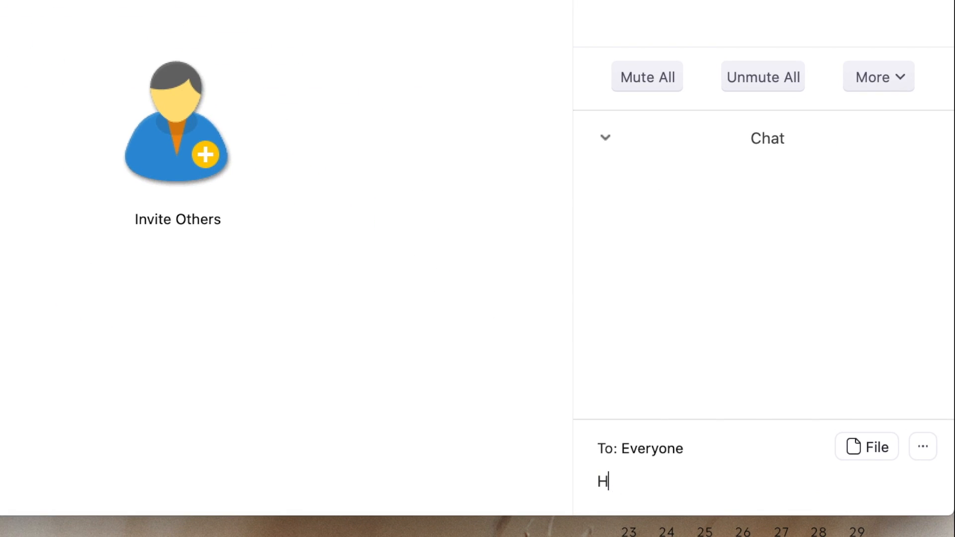
text(ey guys!)
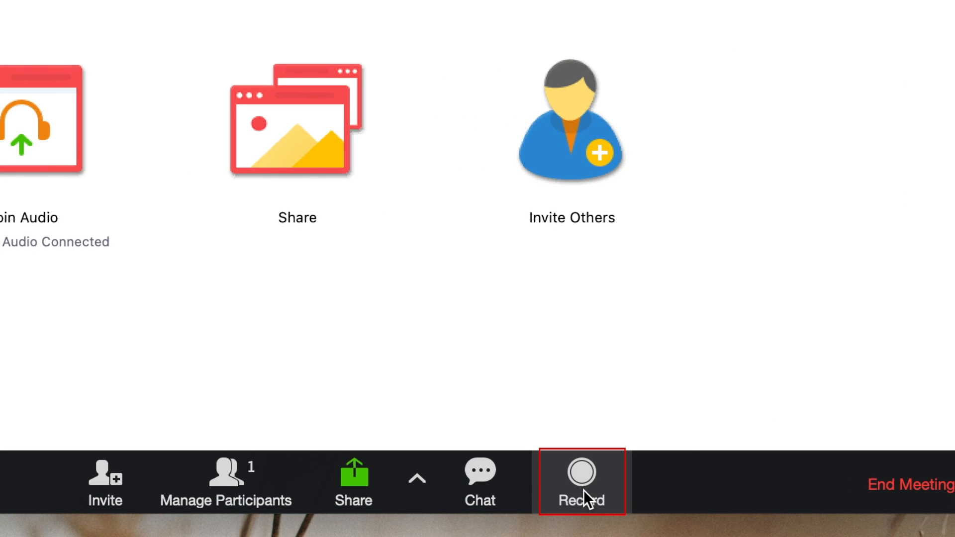
Begin recording via the toolbar Record control, bringing up Pause and Stop Recording.
click(581, 481)
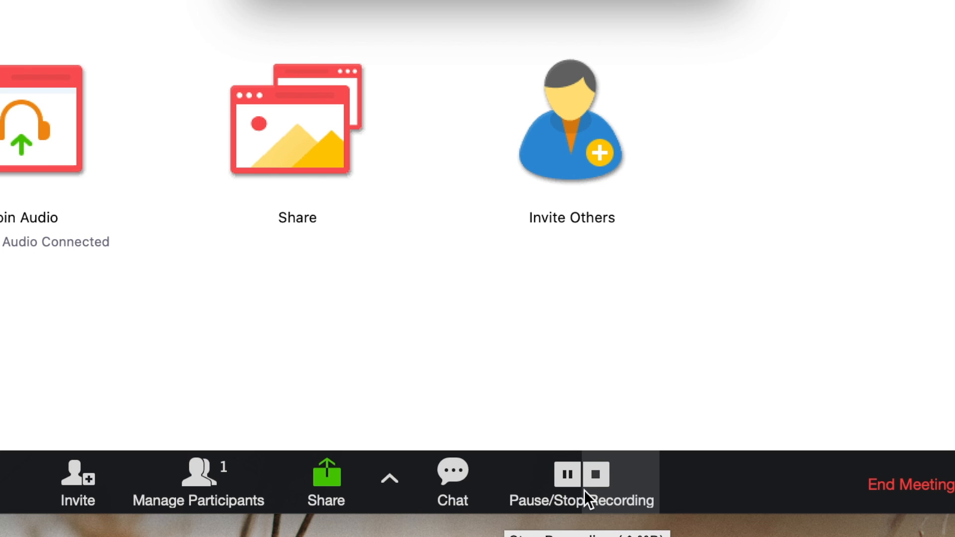
mouse_move(588, 488)
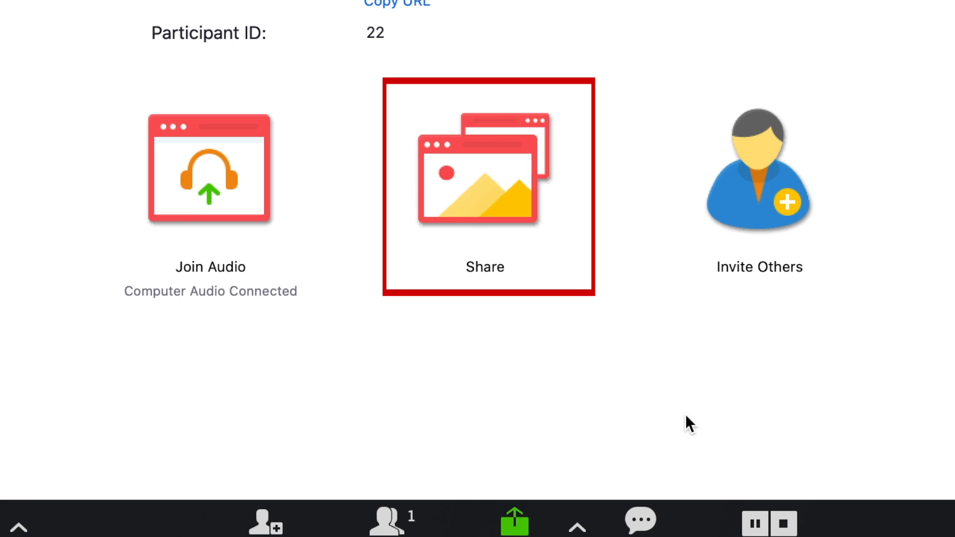
mouse_move(487, 204)
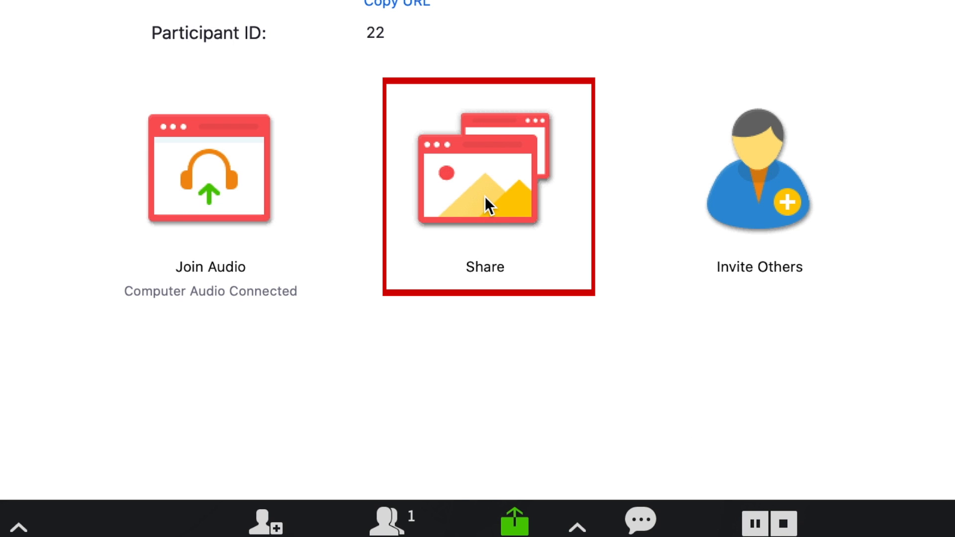
Share Desktop 1 from the Basic share options, leaving sound options unchecked.
click(485, 177)
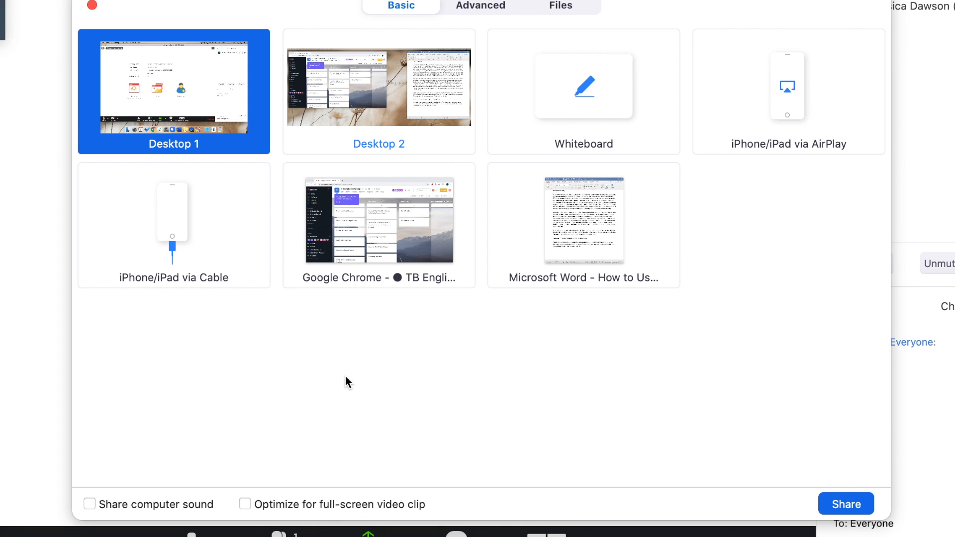
mouse_move(285, 119)
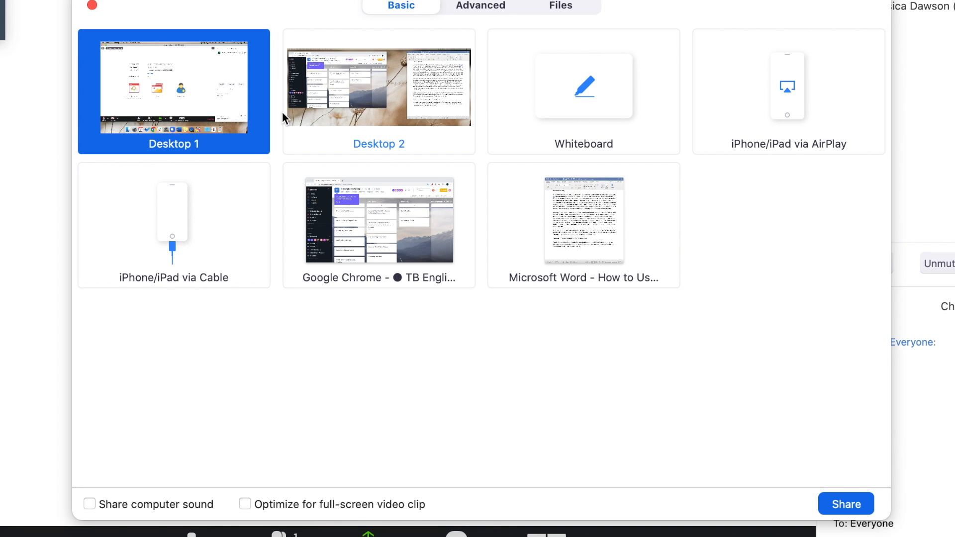
click(378, 84)
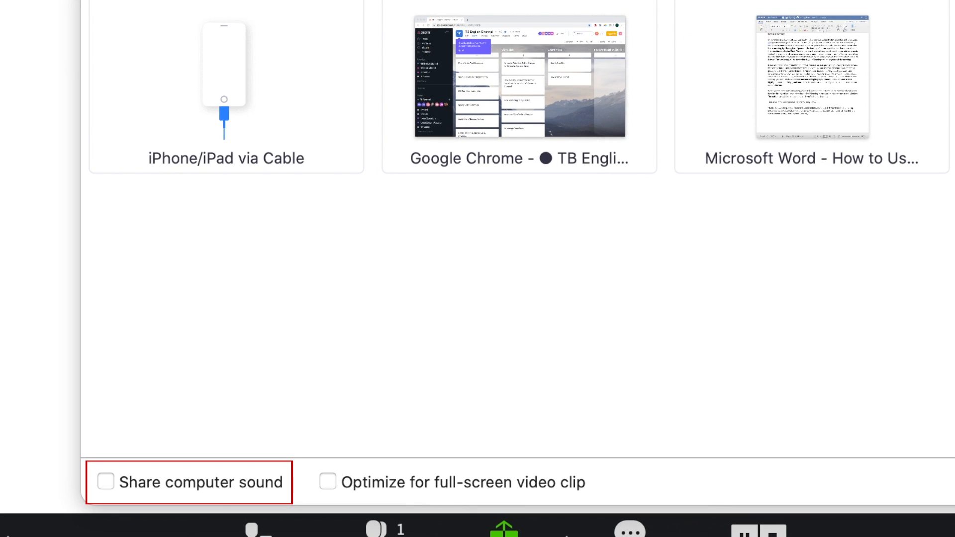
mouse_move(185, 359)
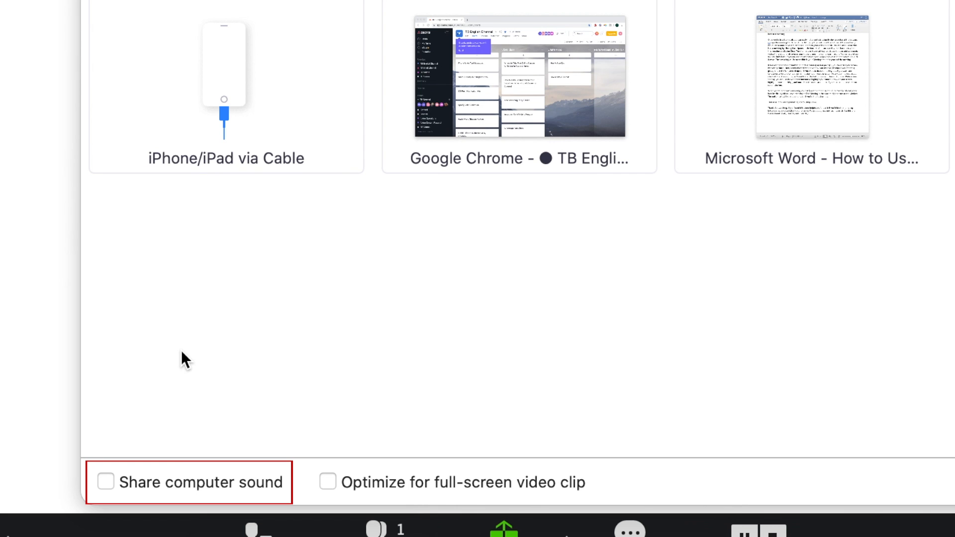
click(105, 482)
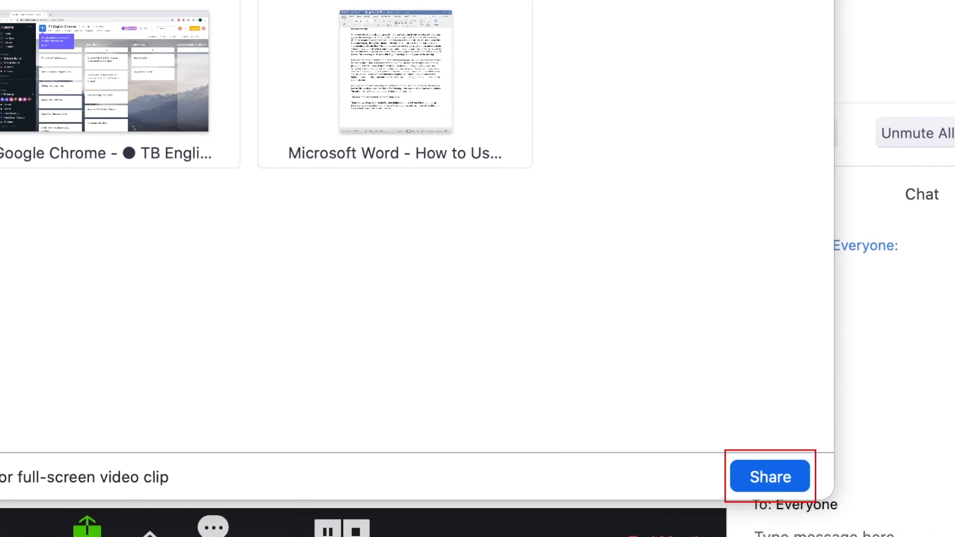
mouse_move(455, 309)
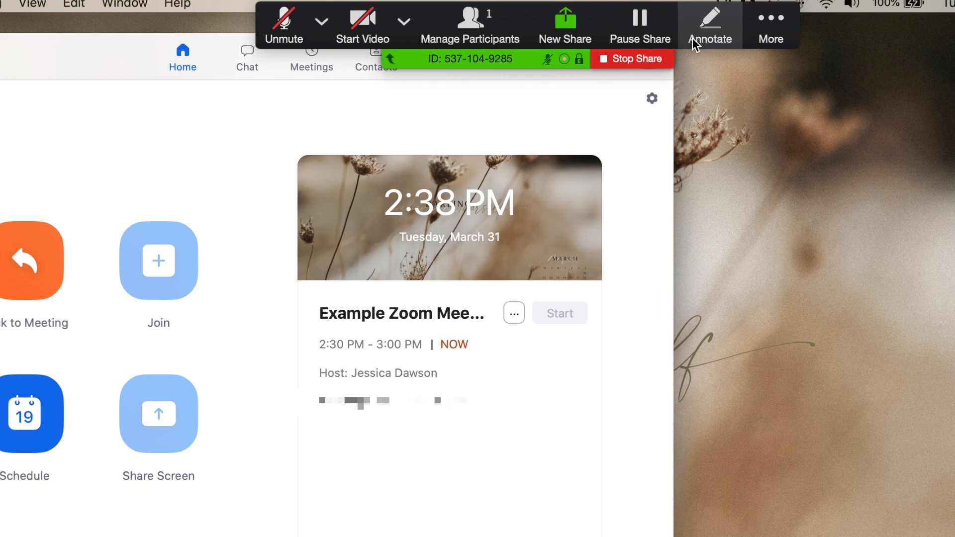
Add blue text and a smile drawing to the shared desktop, then pause and stop sharing.
click(710, 24)
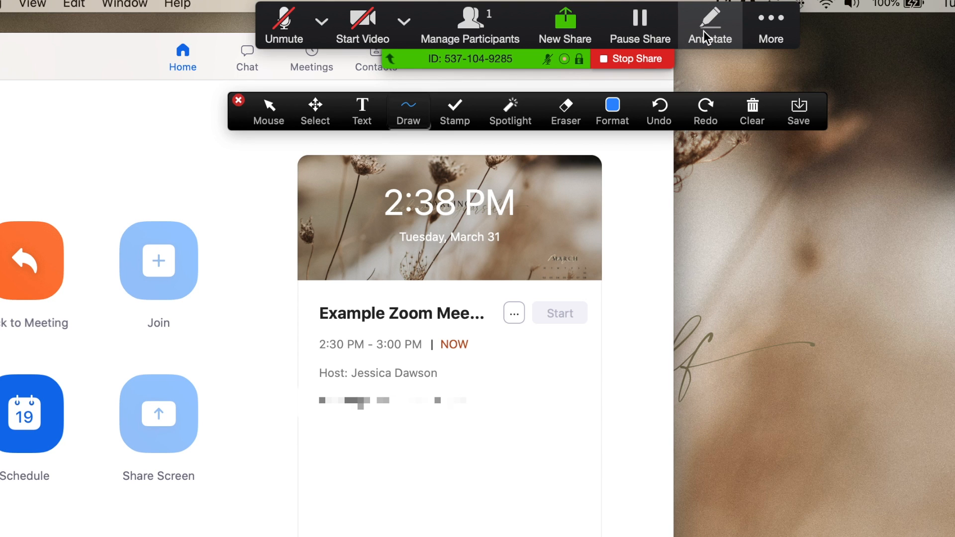
click(361, 109)
text(Example text)
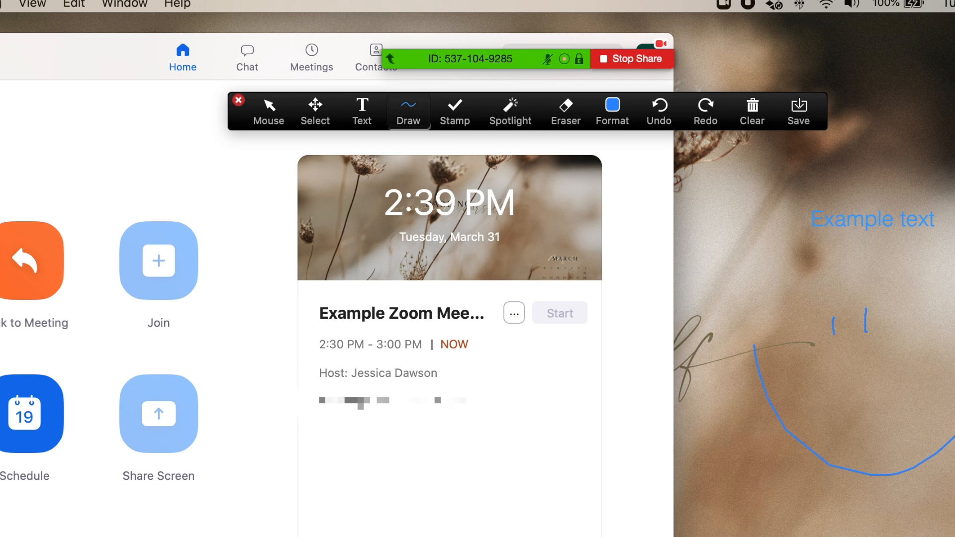
click(565, 110)
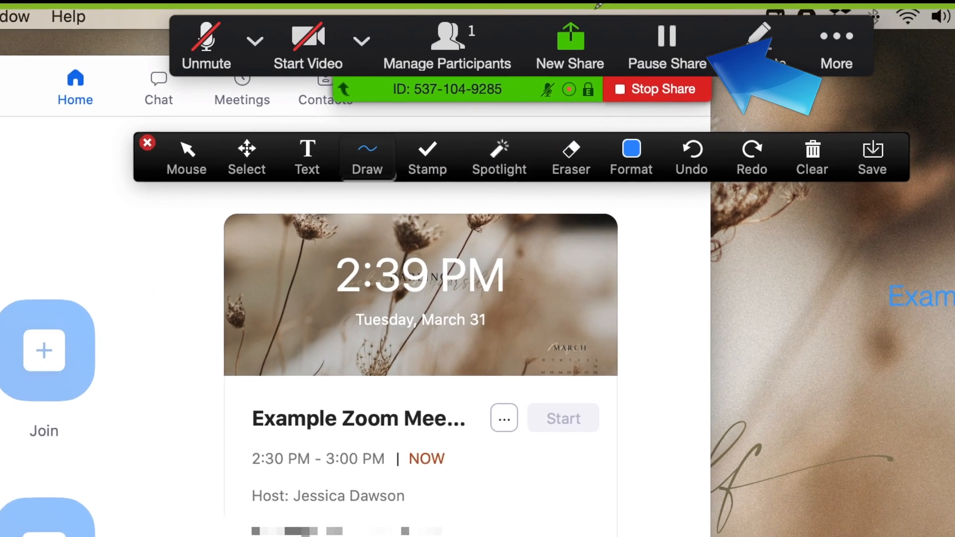
click(667, 43)
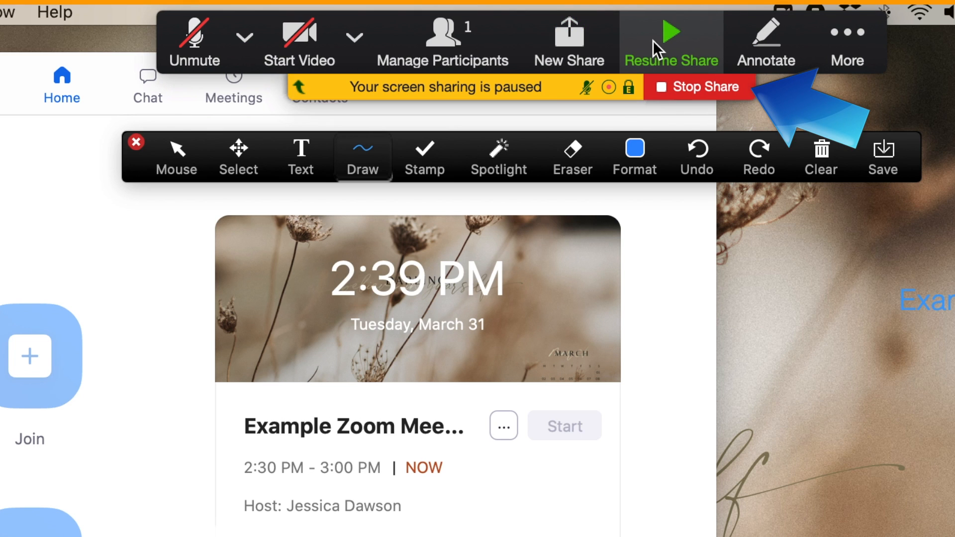
mouse_move(664, 90)
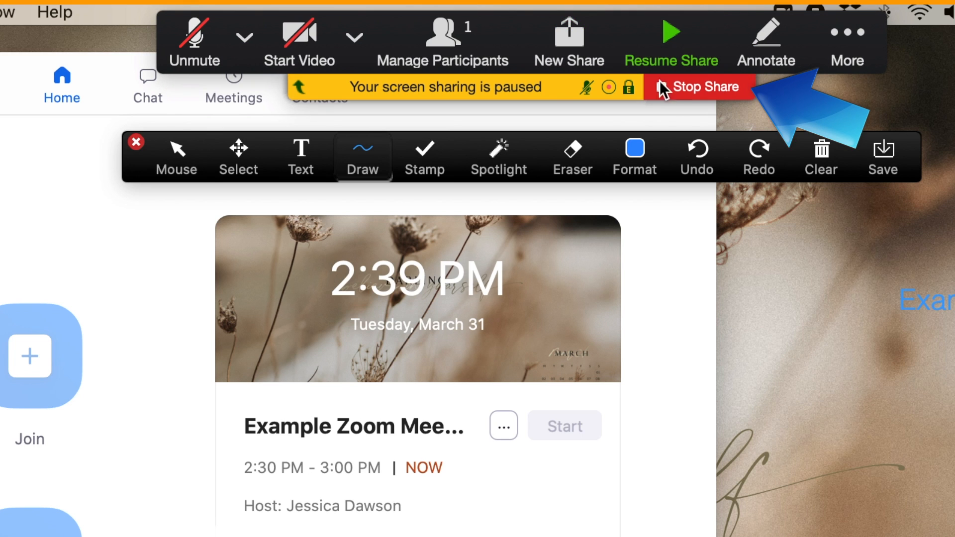
click(700, 87)
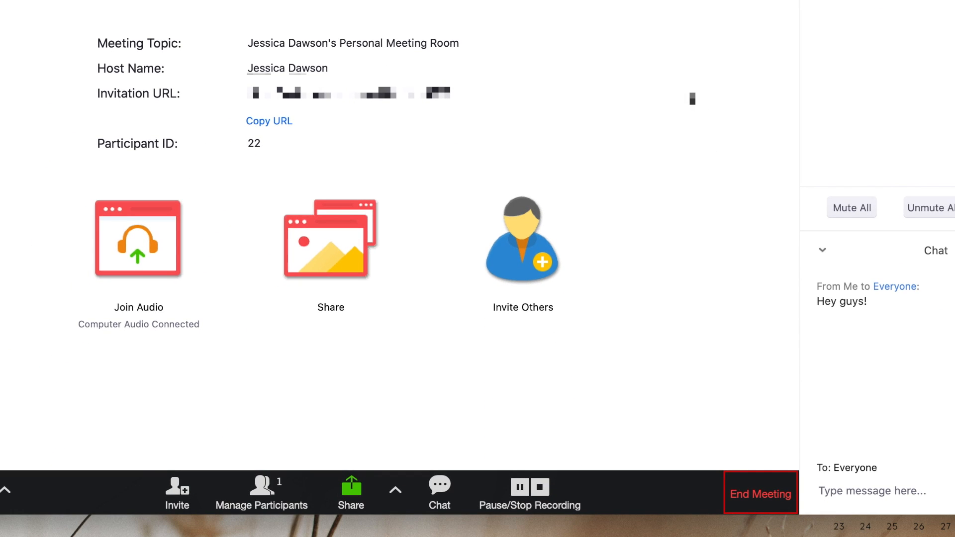
End the meeting for everyone, returning home where Example Zoom Meeting is listed.
scroll(down, 3)
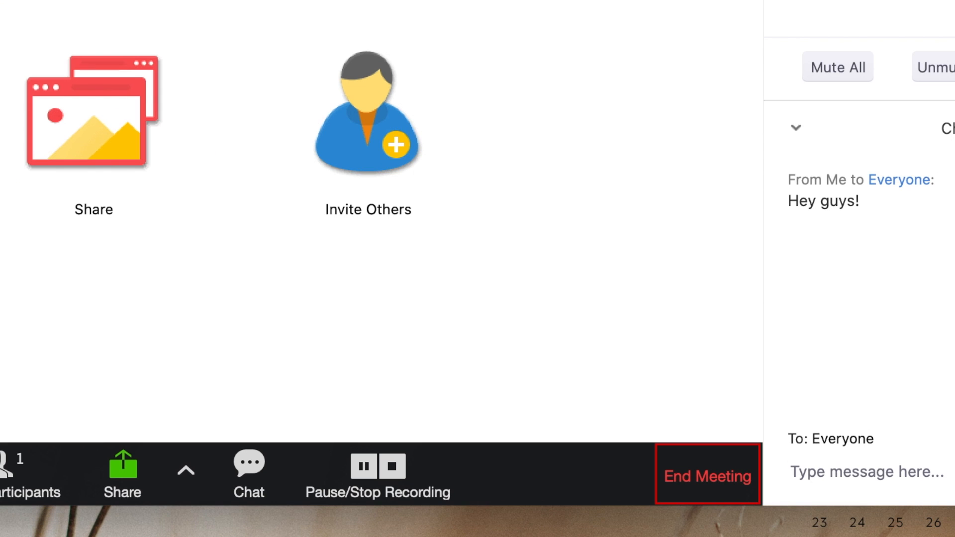
mouse_move(569, 92)
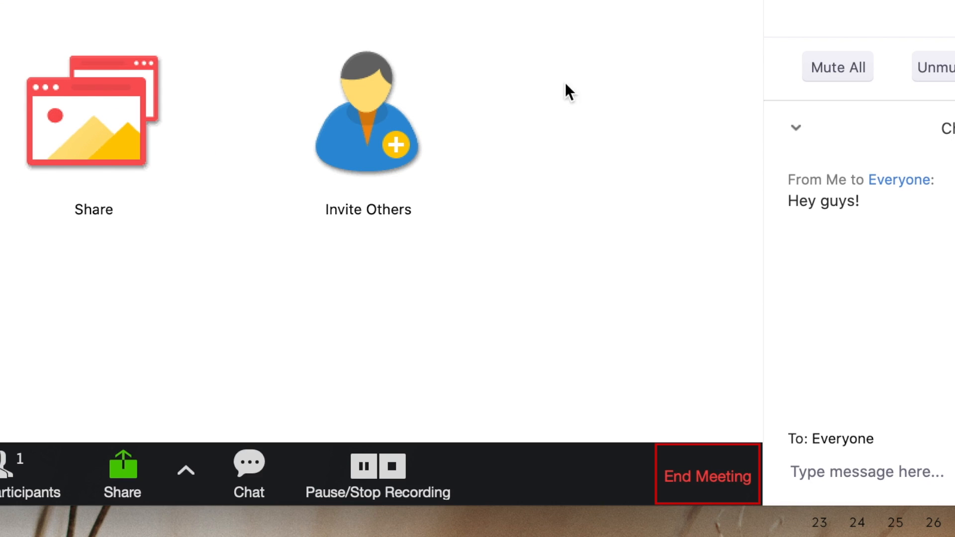
mouse_move(551, 381)
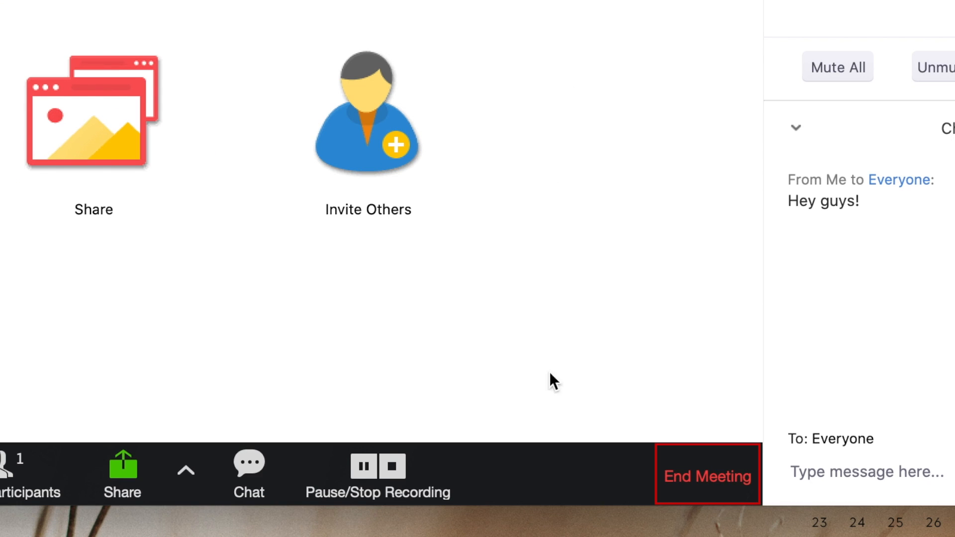
mouse_move(707, 499)
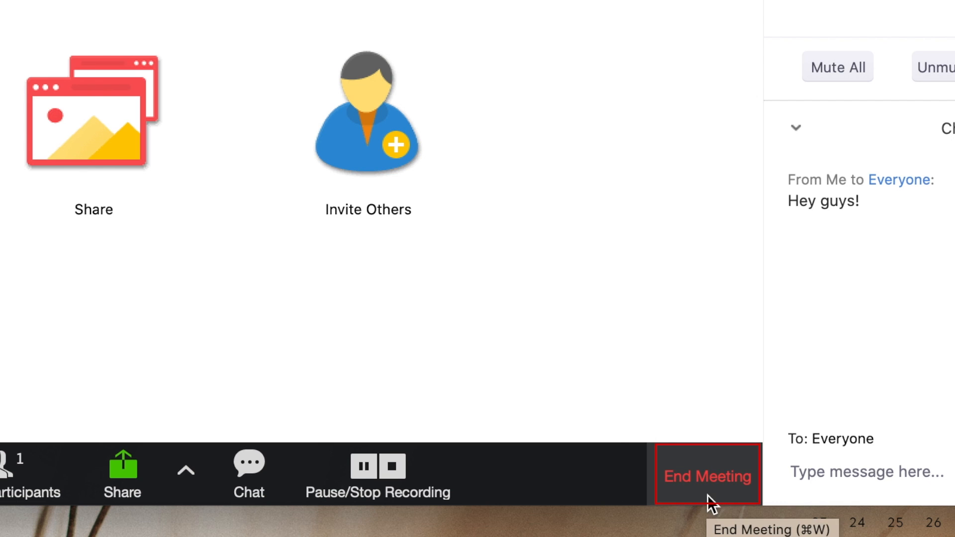
click(707, 475)
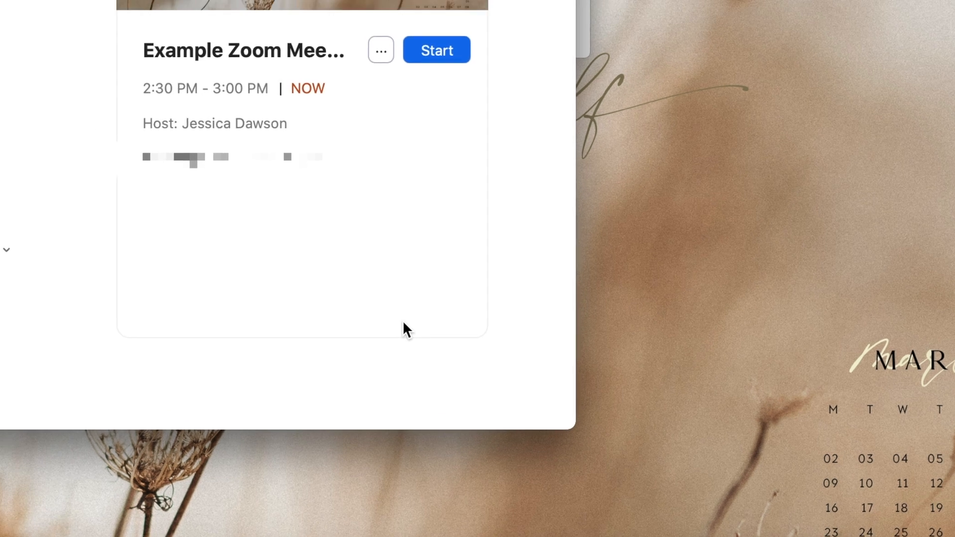